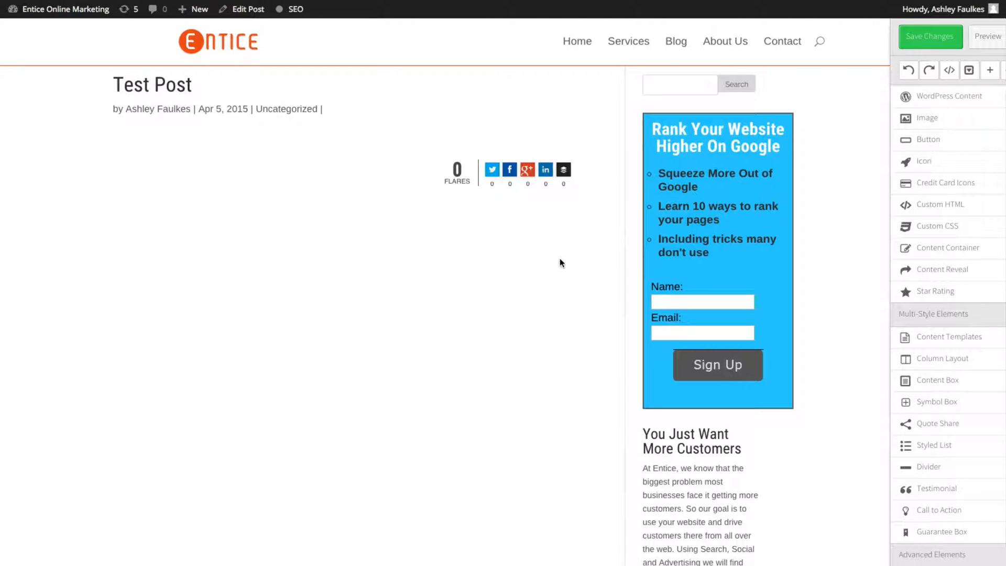
mouse_move(349, 303)
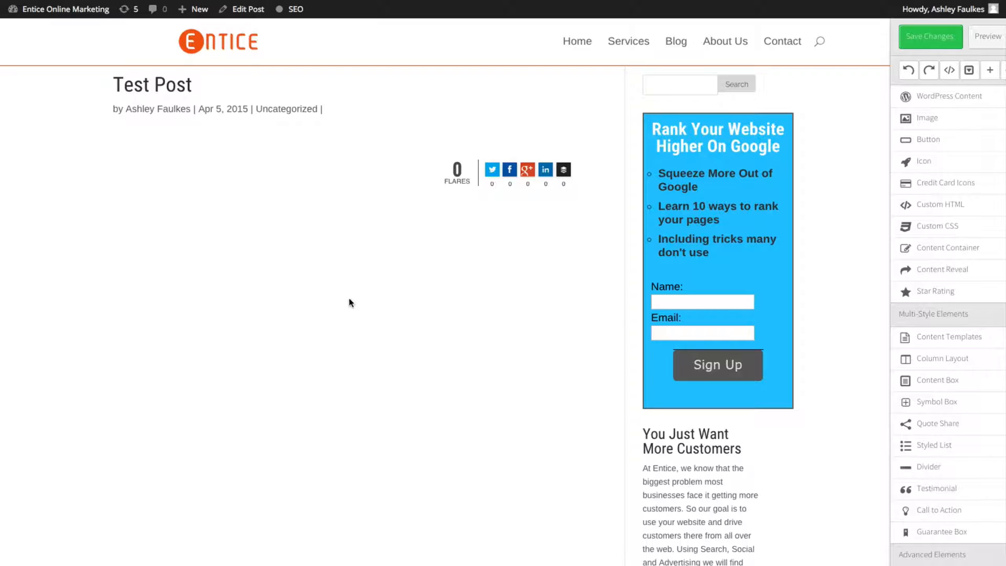
mouse_move(339, 313)
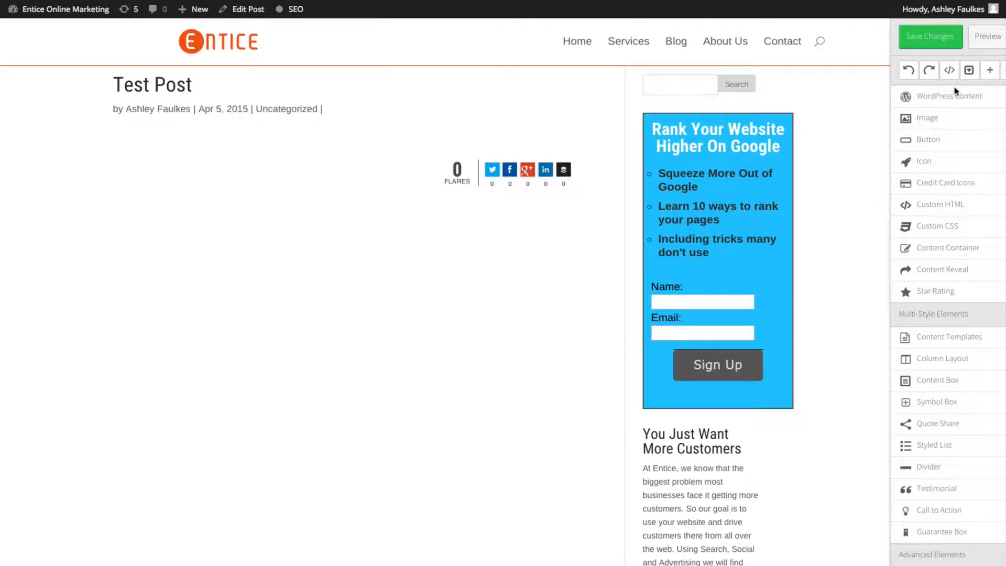
mouse_move(815, 311)
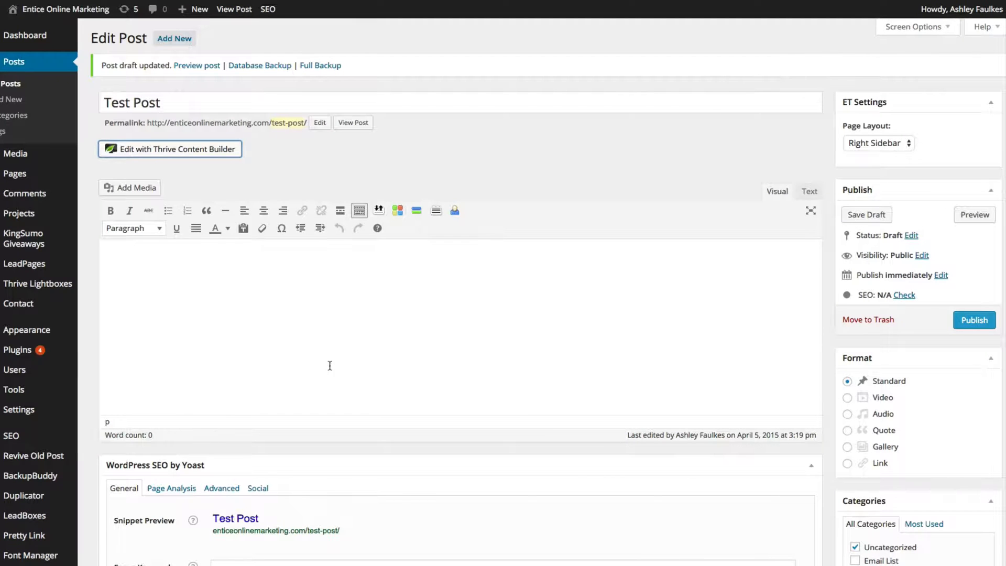
Add the word test and a Trendy website image from the media library to the post.
text(tes)
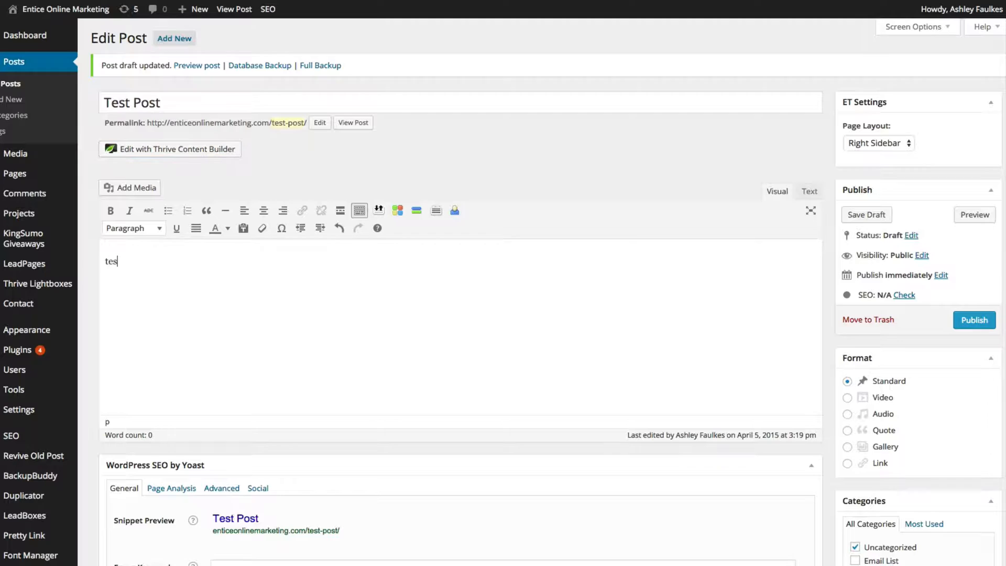
click(130, 187)
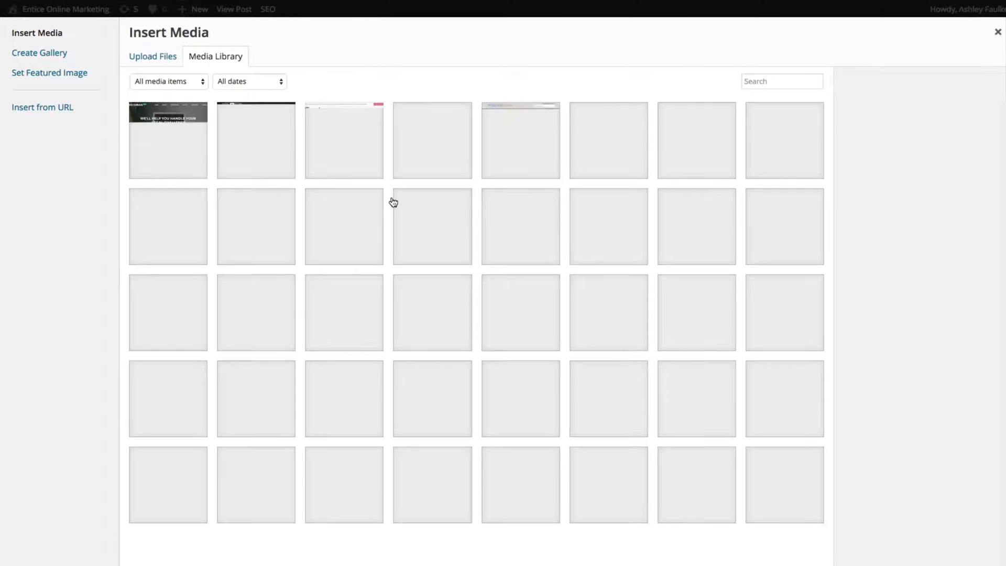
click(996, 31)
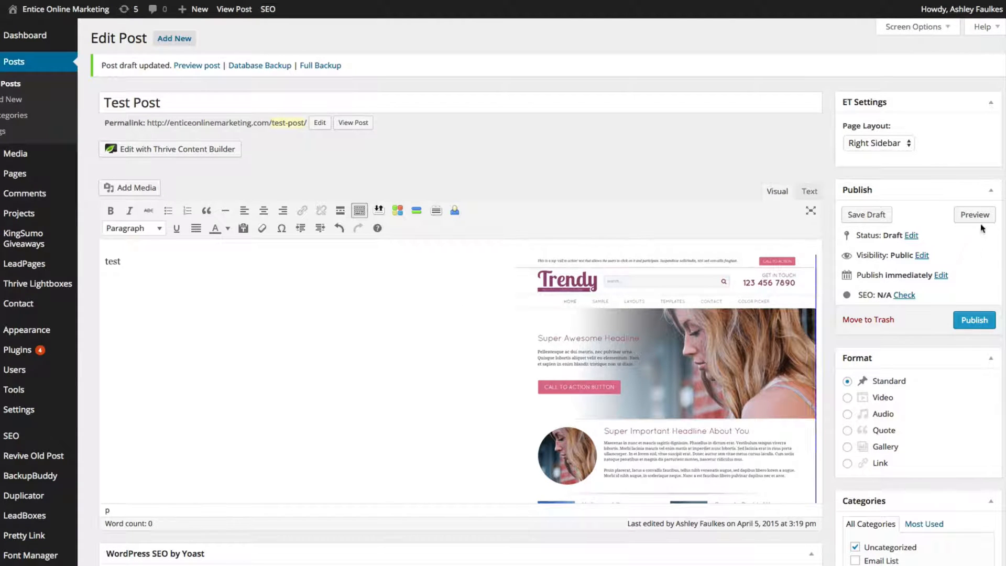
Preview the post, return to the editor and reopen it in Thrive Content Builder.
click(867, 214)
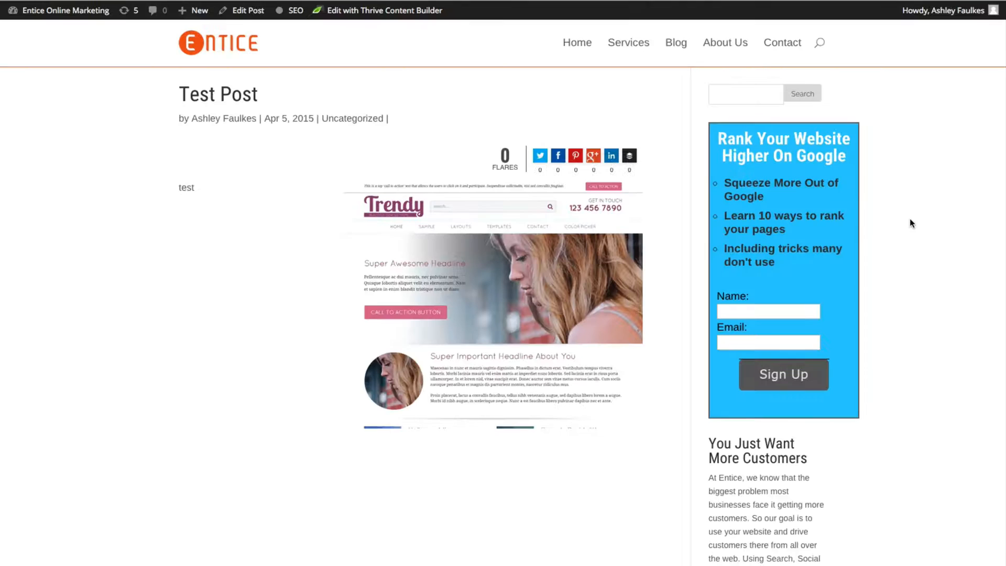
click(246, 11)
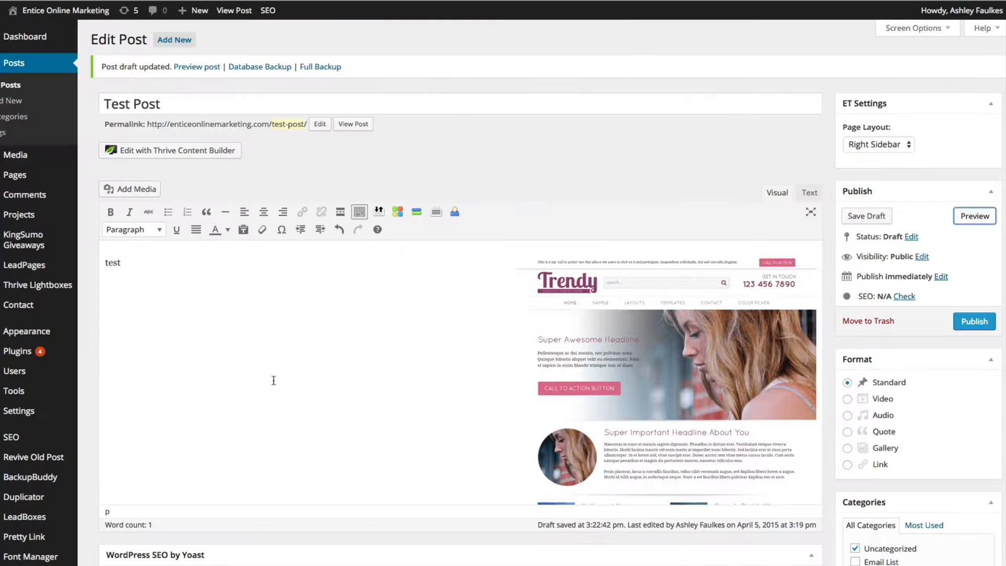
mouse_move(312, 333)
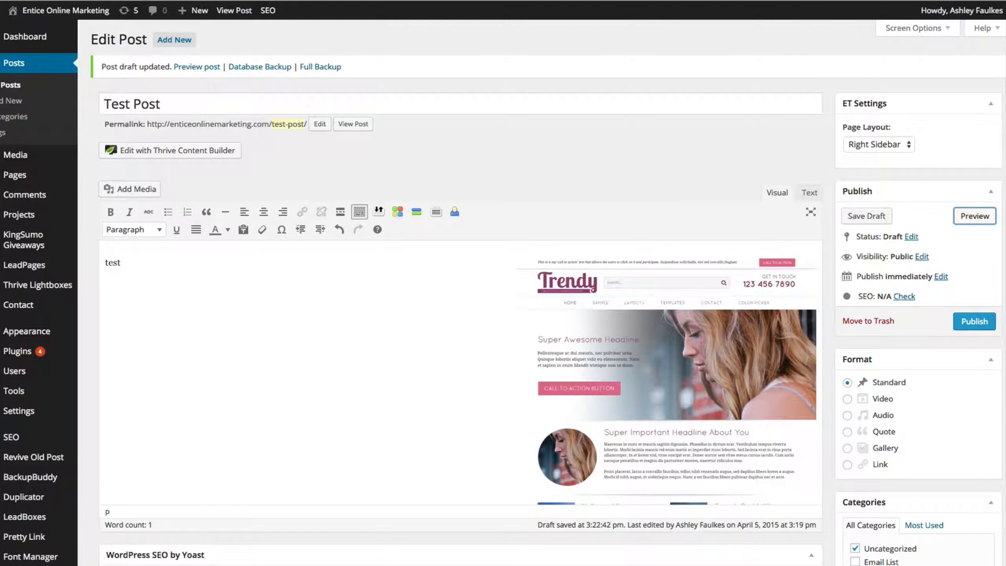
click(176, 150)
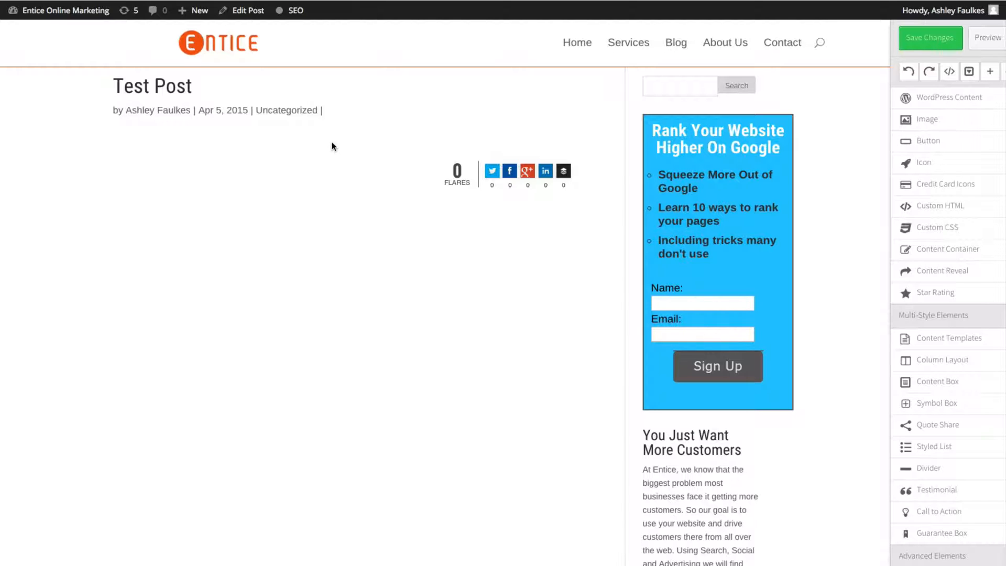
mouse_move(355, 148)
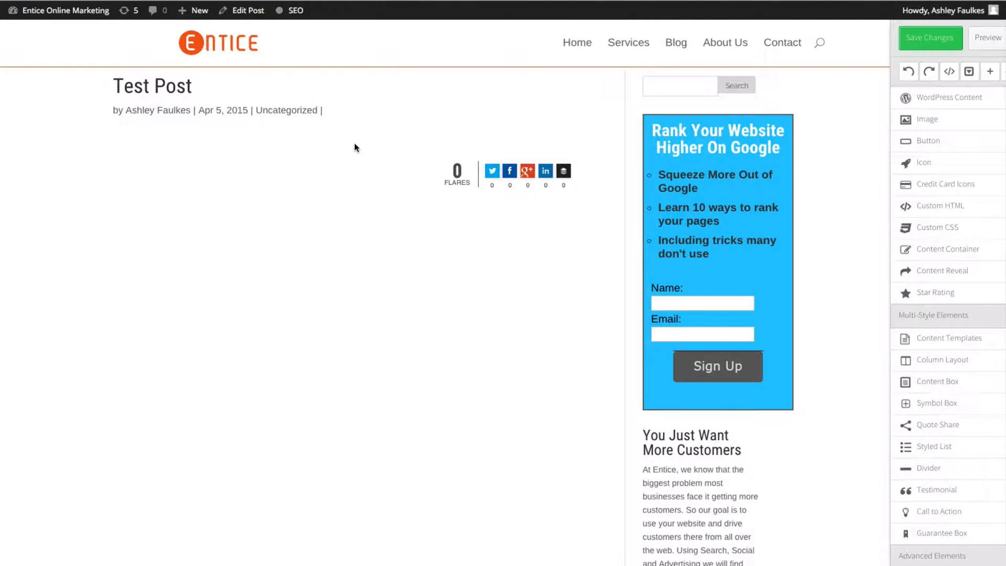
mouse_move(154, 105)
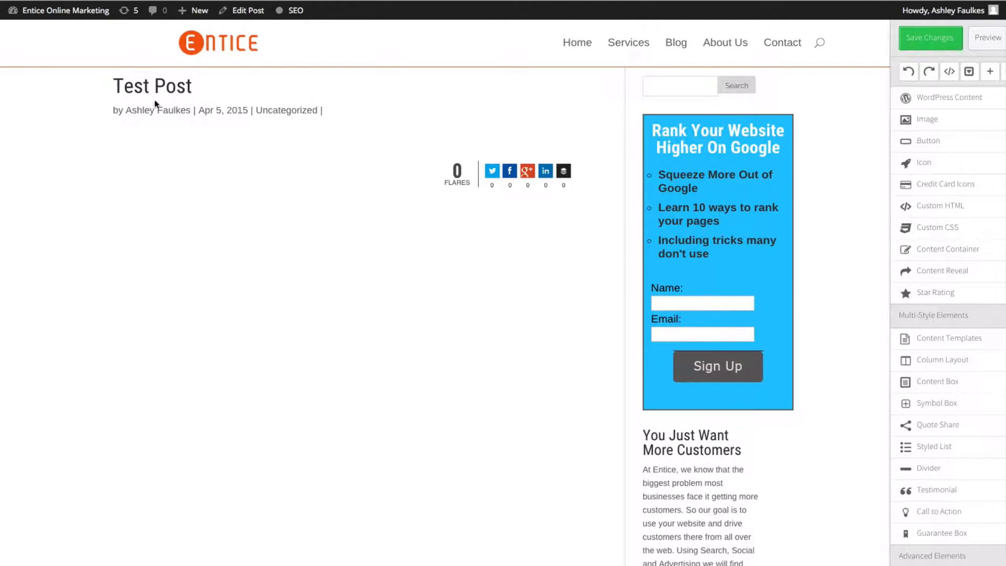
mouse_move(536, 131)
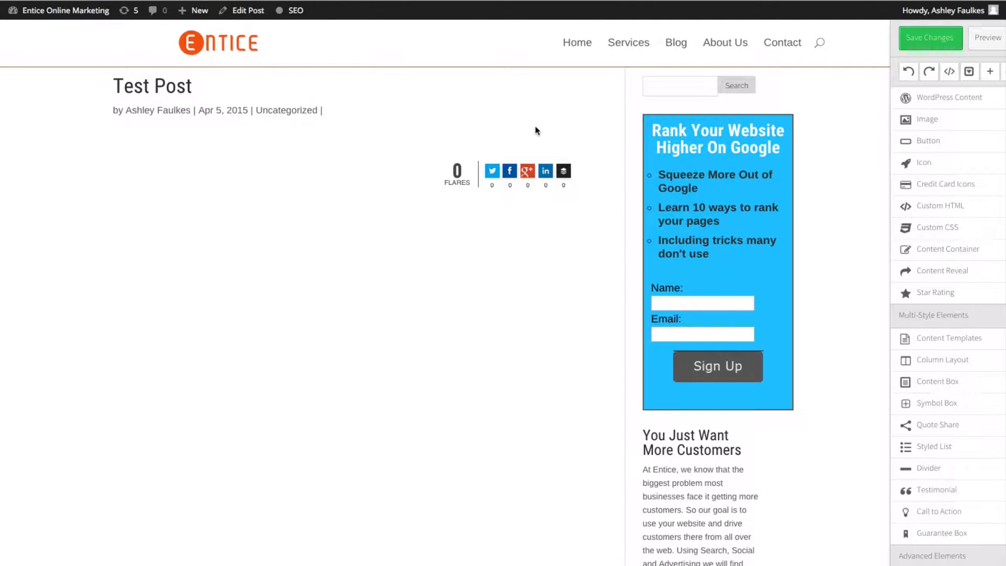
mouse_move(342, 130)
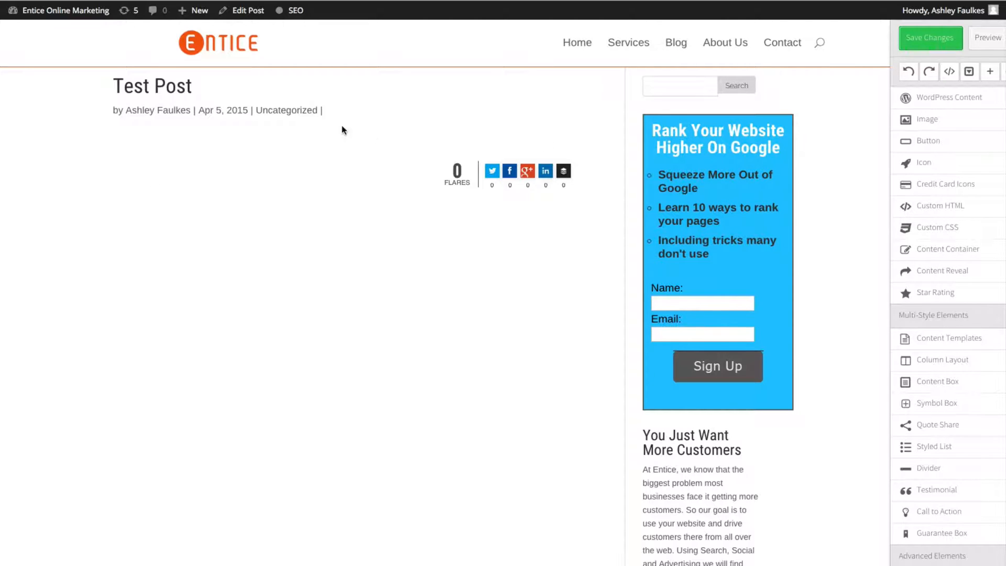
mouse_move(282, 181)
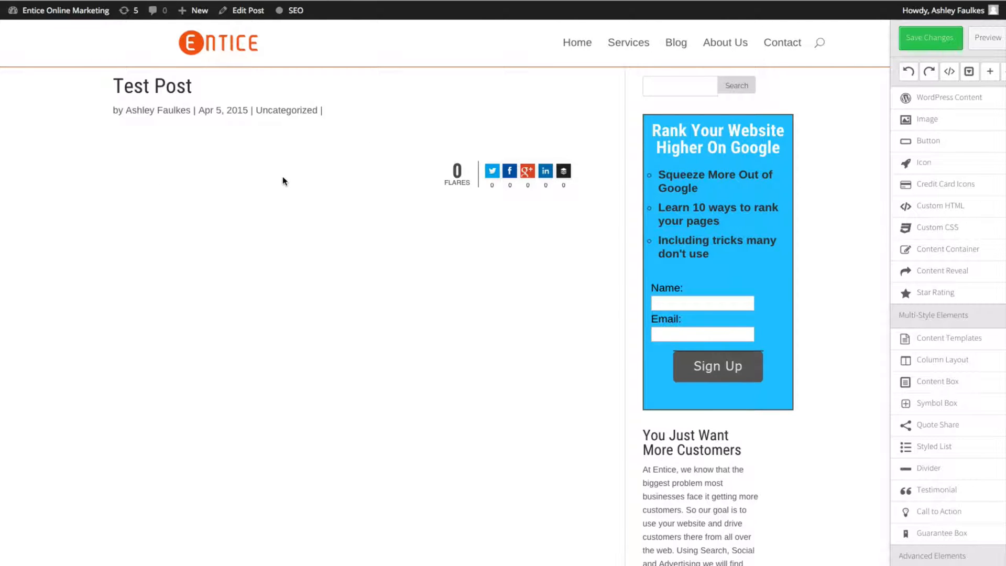
mouse_move(395, 178)
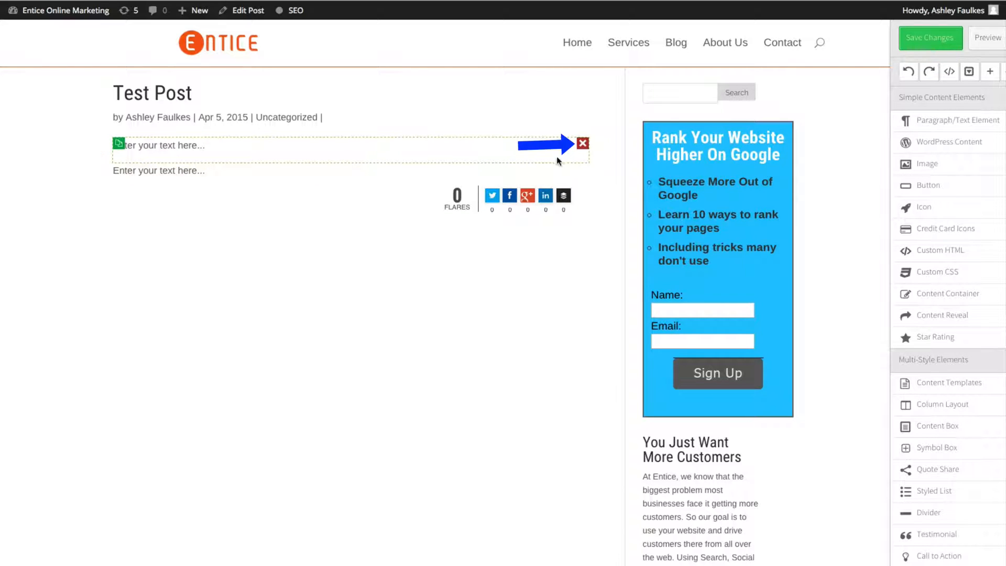
Delete the blank text element, write 'Normal Blog post content' and duplicate that paragraph below.
click(581, 144)
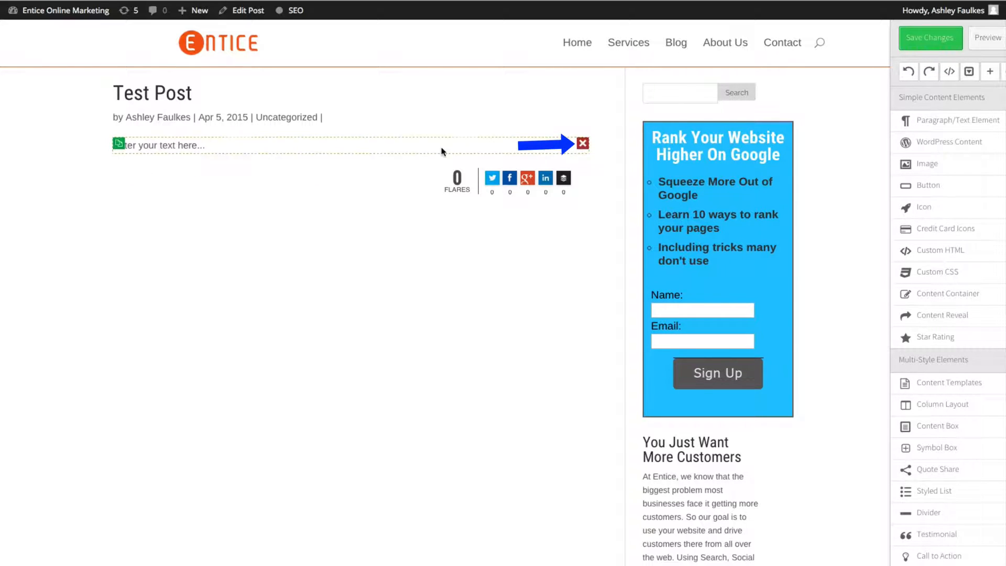
click(160, 145)
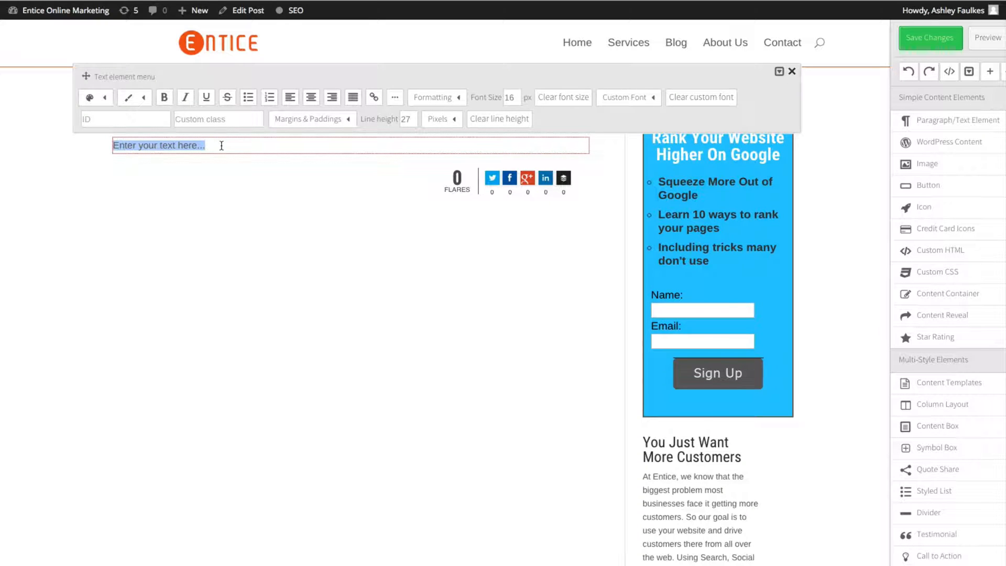
text(Normal)
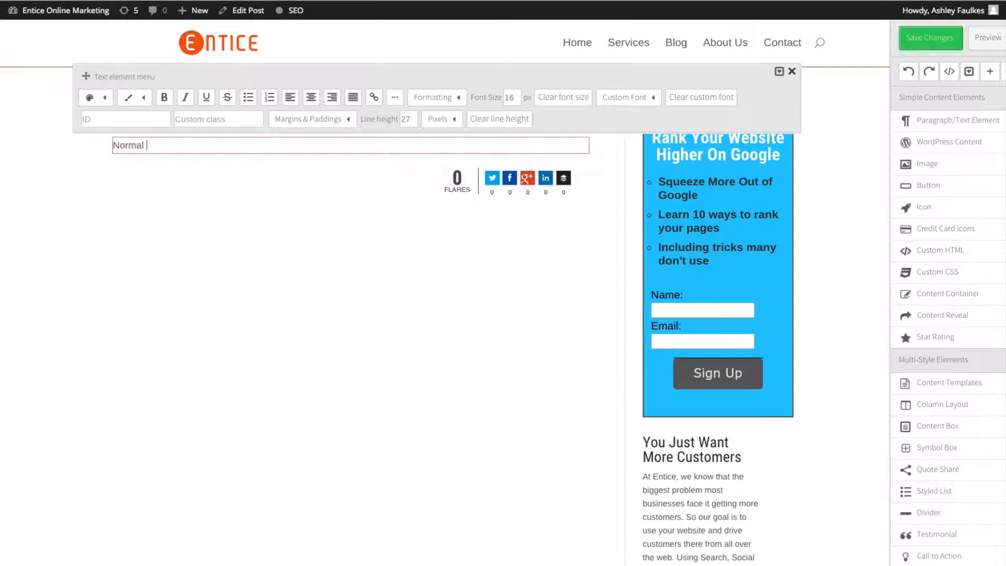
text(Blog post conten)
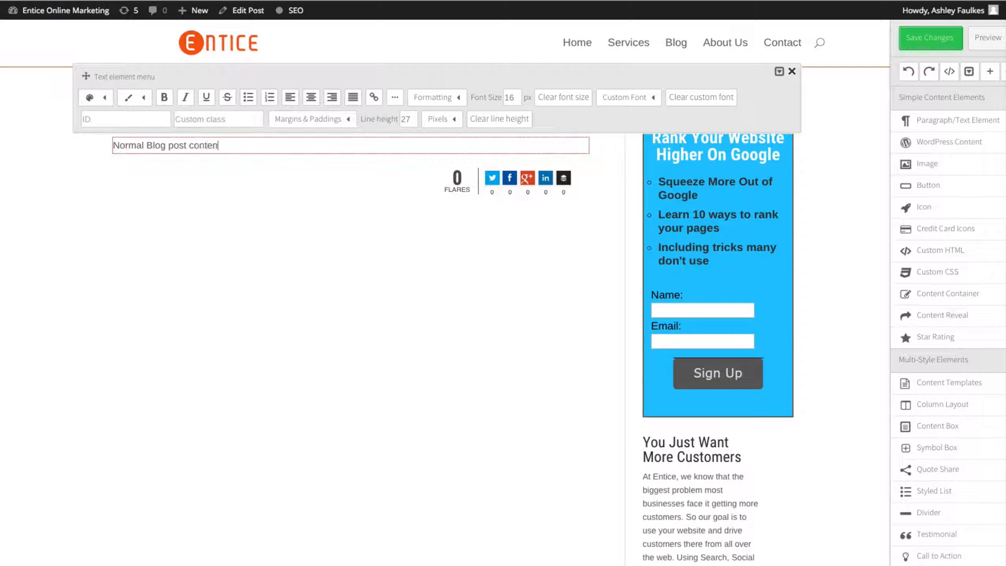
click(791, 71)
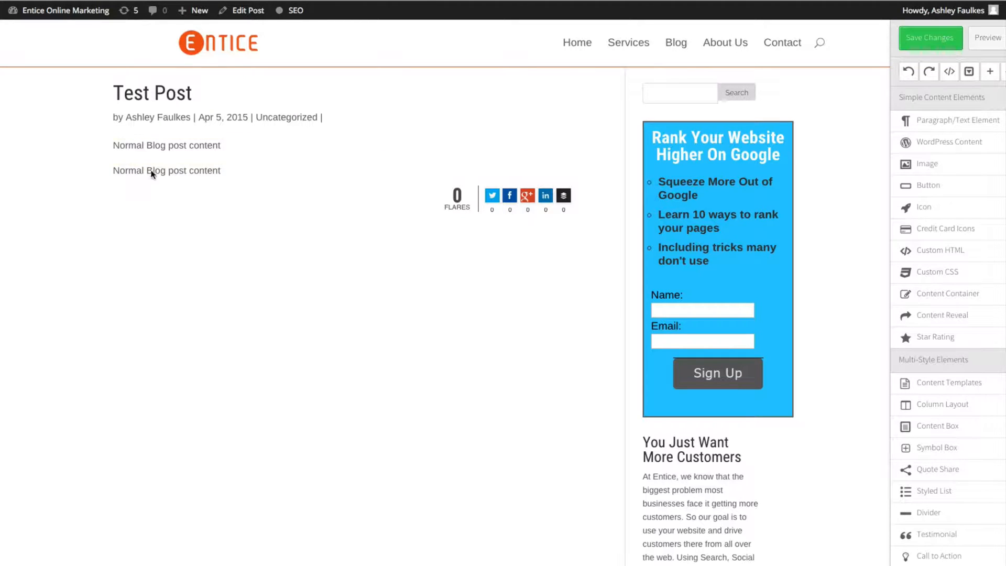
mouse_move(285, 131)
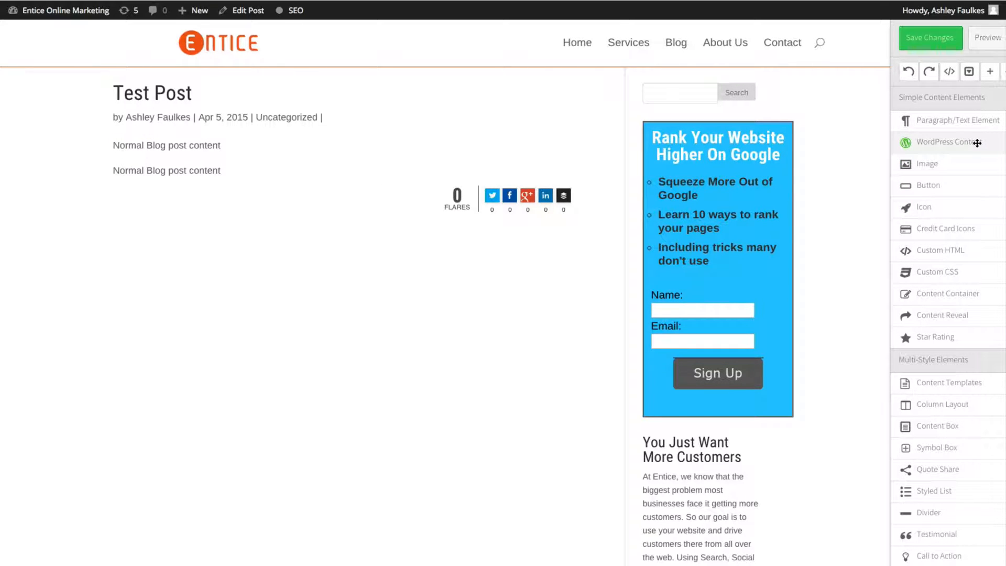
Add a WordPress Content element reading 'Test content' and save it.
click(949, 141)
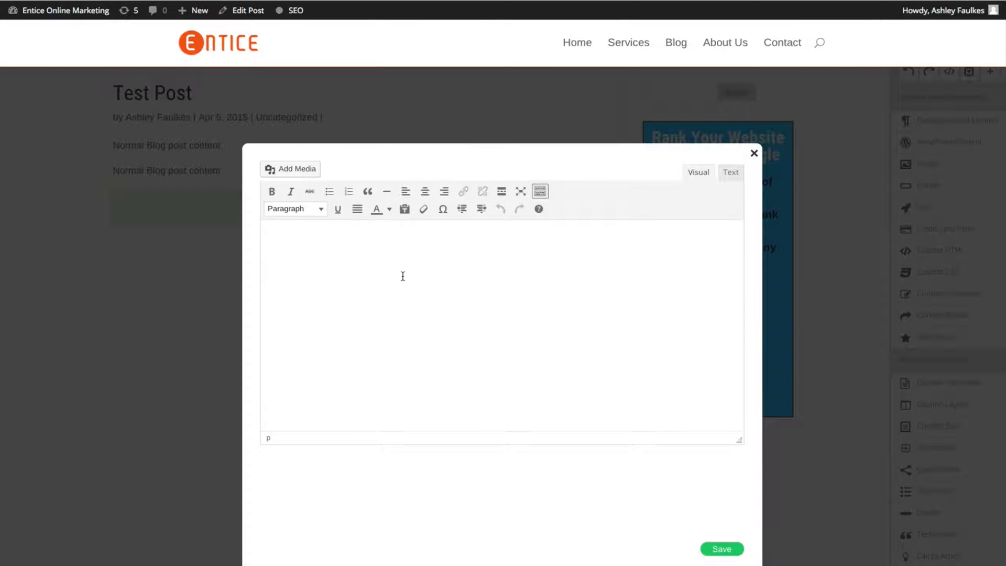
mouse_move(468, 306)
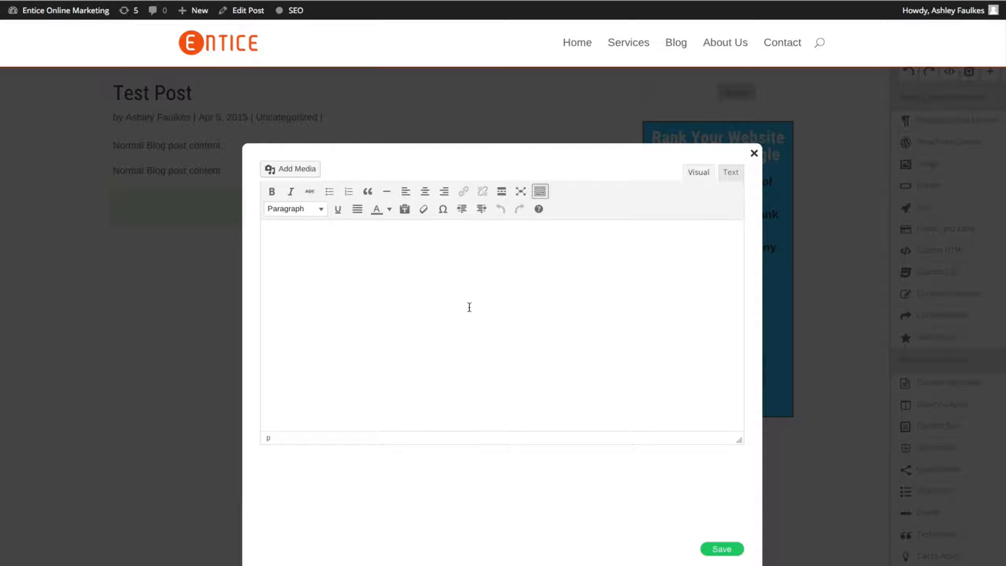
mouse_move(410, 258)
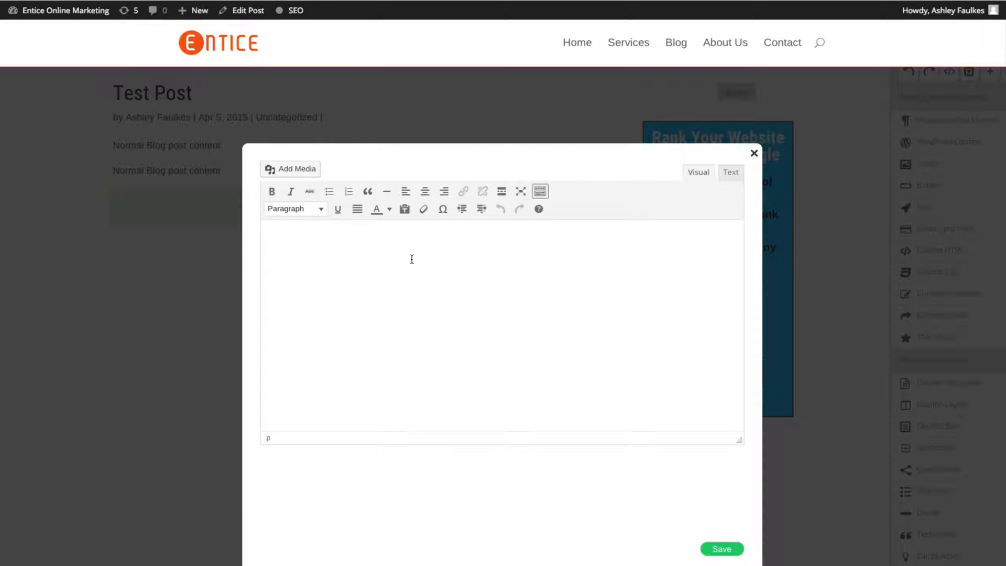
click(753, 152)
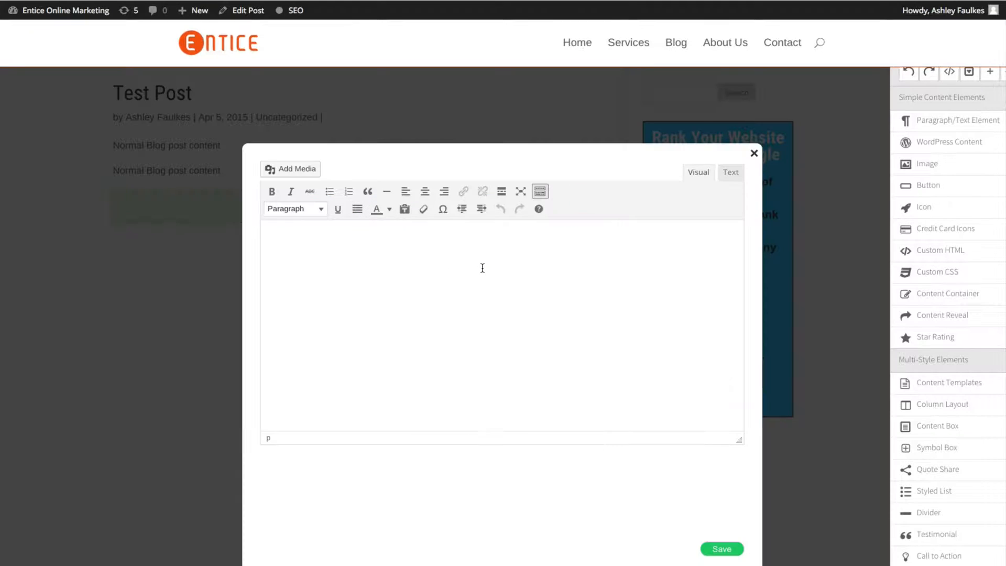
text(Test)
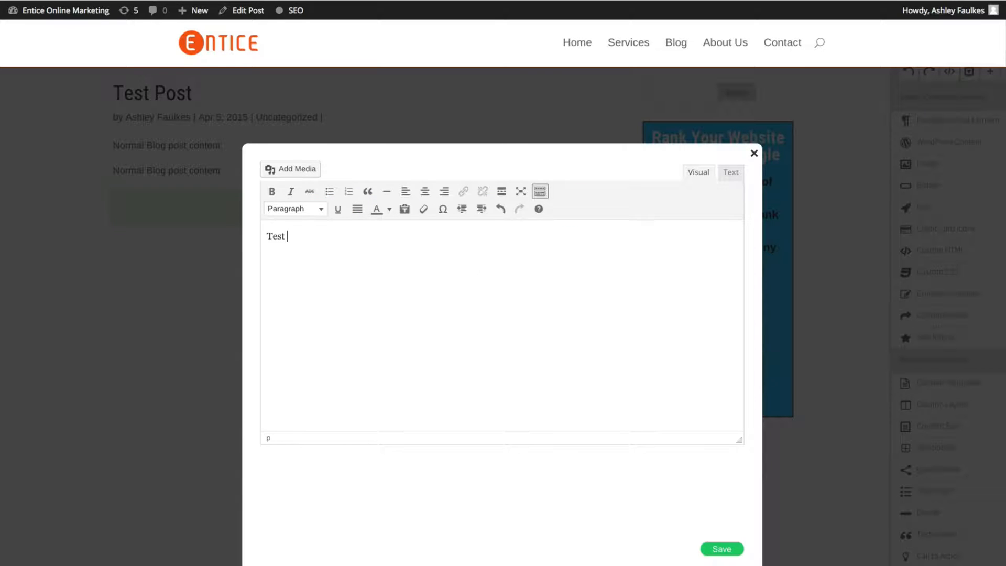
text(content)
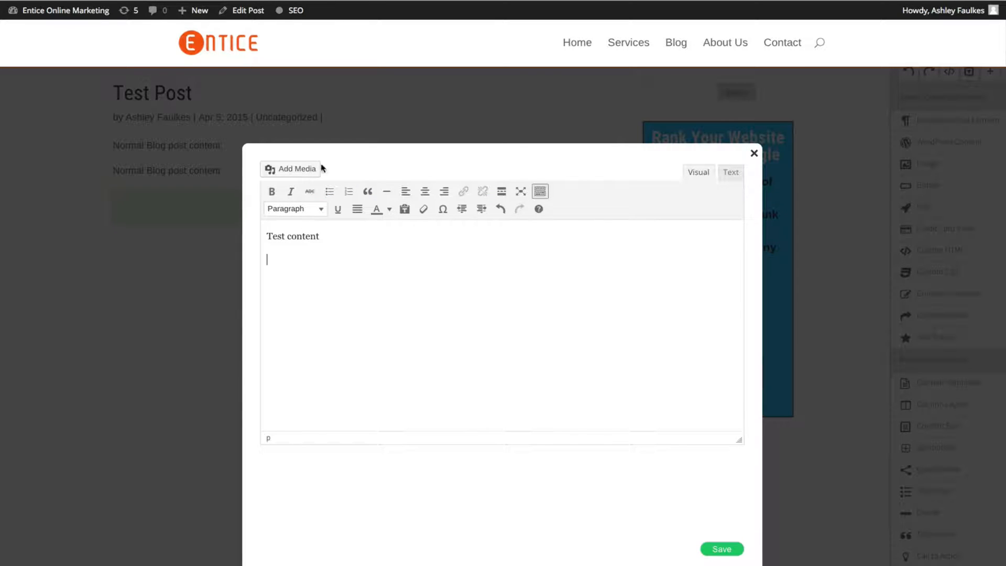
click(291, 169)
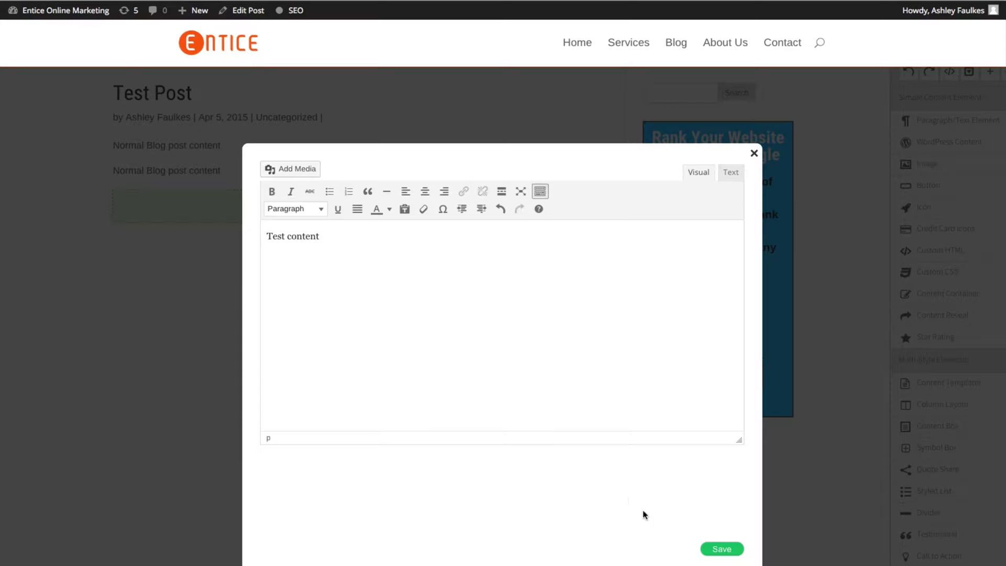
click(721, 548)
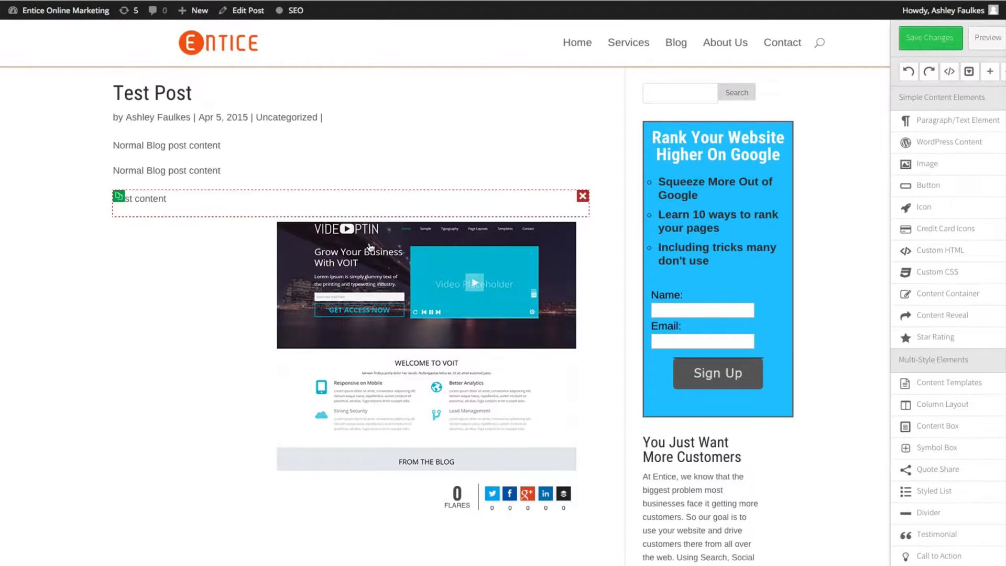
mouse_move(495, 237)
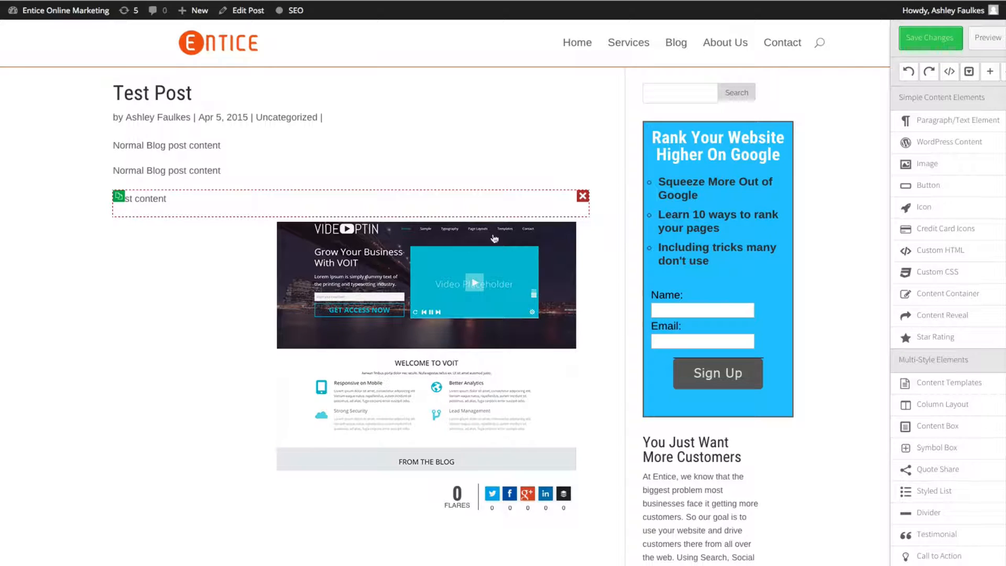
Remove the test text and screenshot so only the two blog paragraphs remain.
click(582, 196)
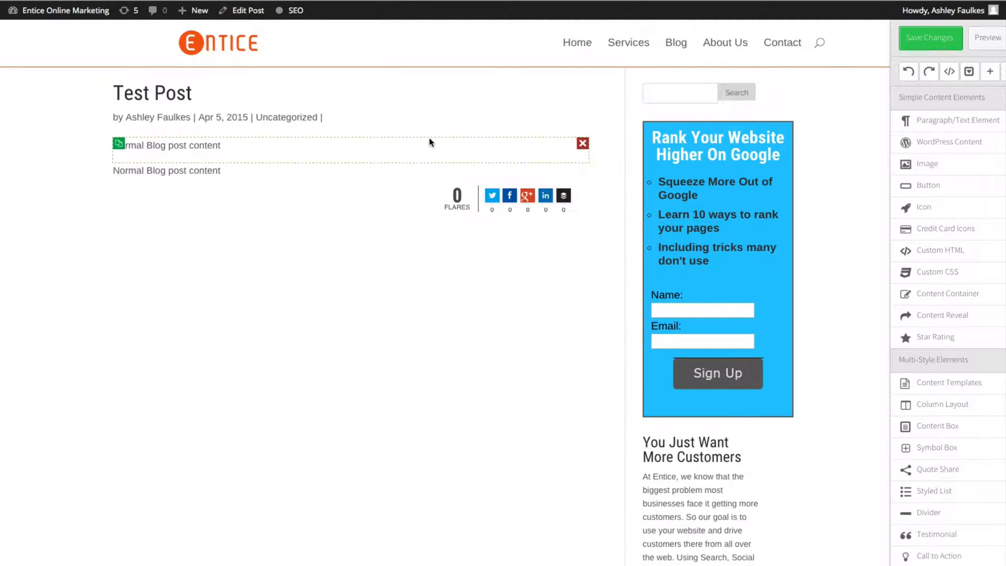
Add an image element below the paragraphs showing the VOIT screenshot.
click(582, 143)
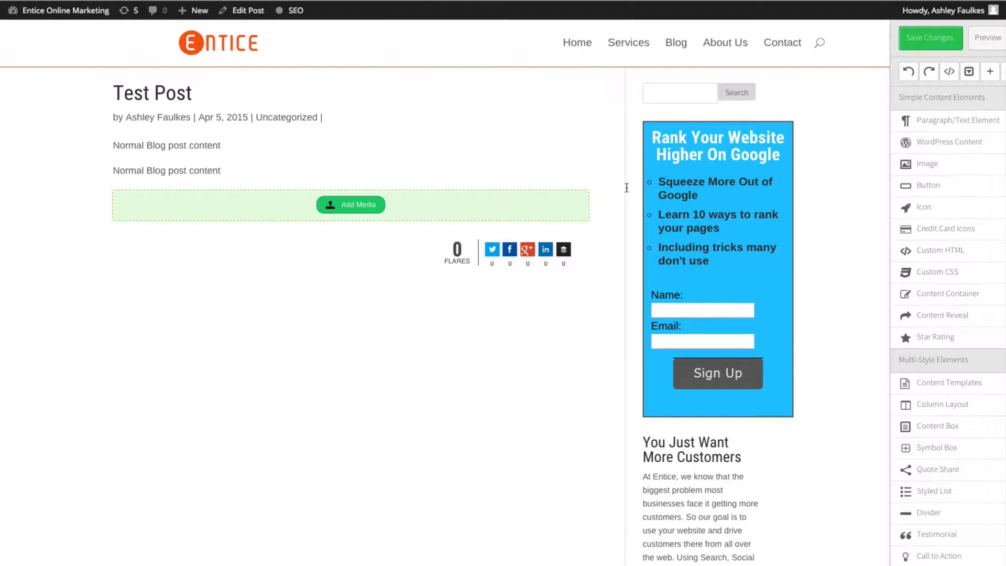
click(350, 204)
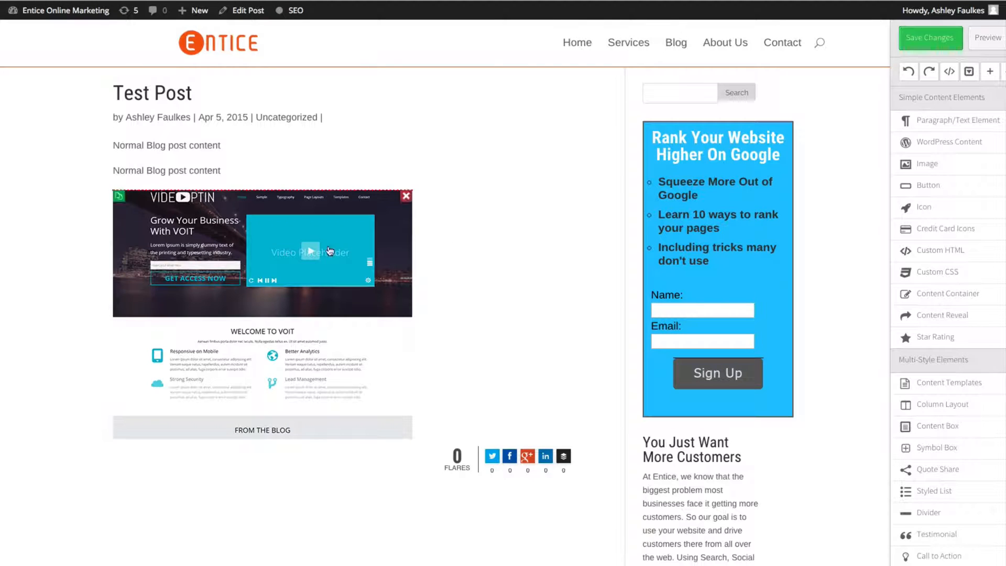
mouse_move(296, 232)
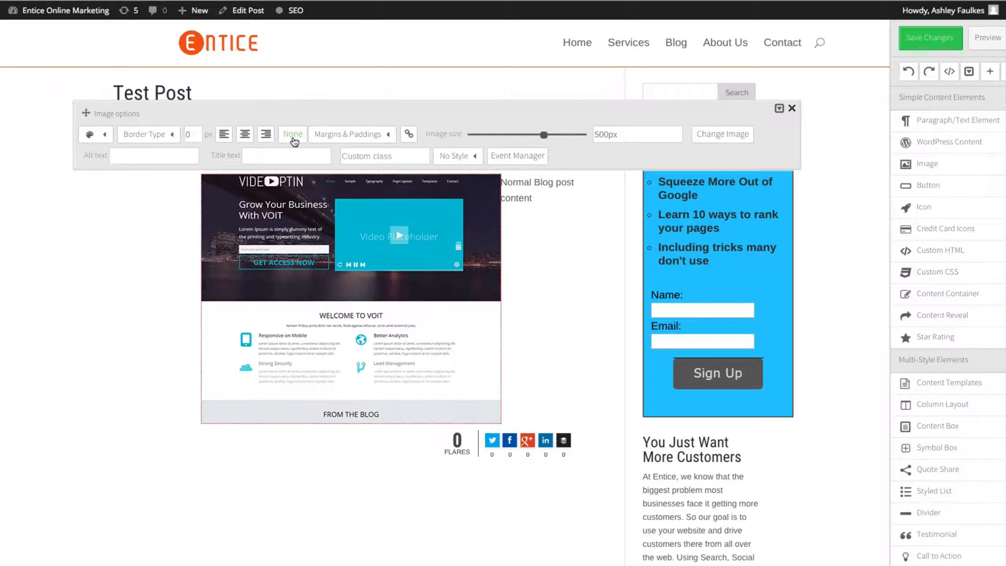
Left-align the image, enlarge it to 788 full width and replace it with a Trendy screenshot.
click(265, 134)
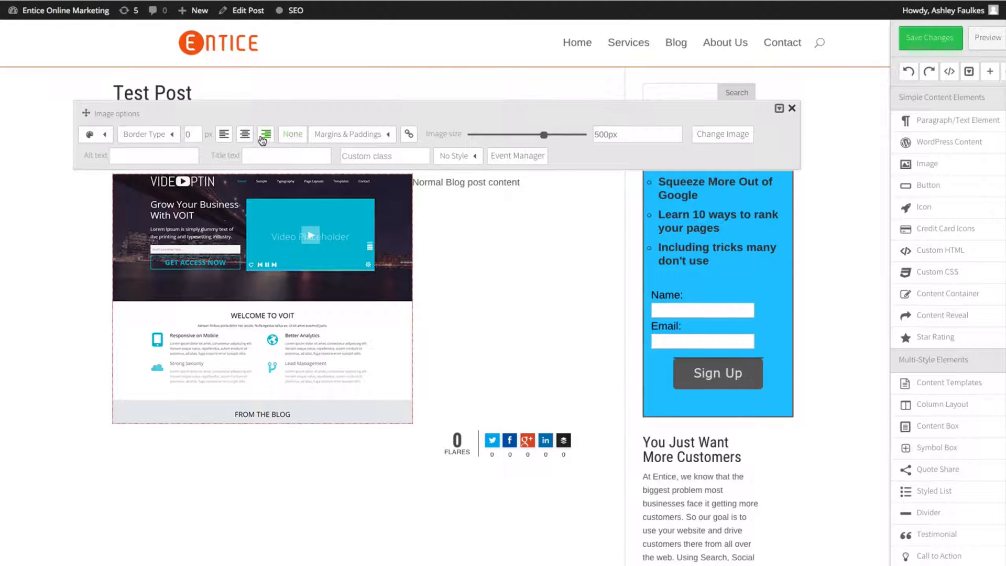
click(265, 134)
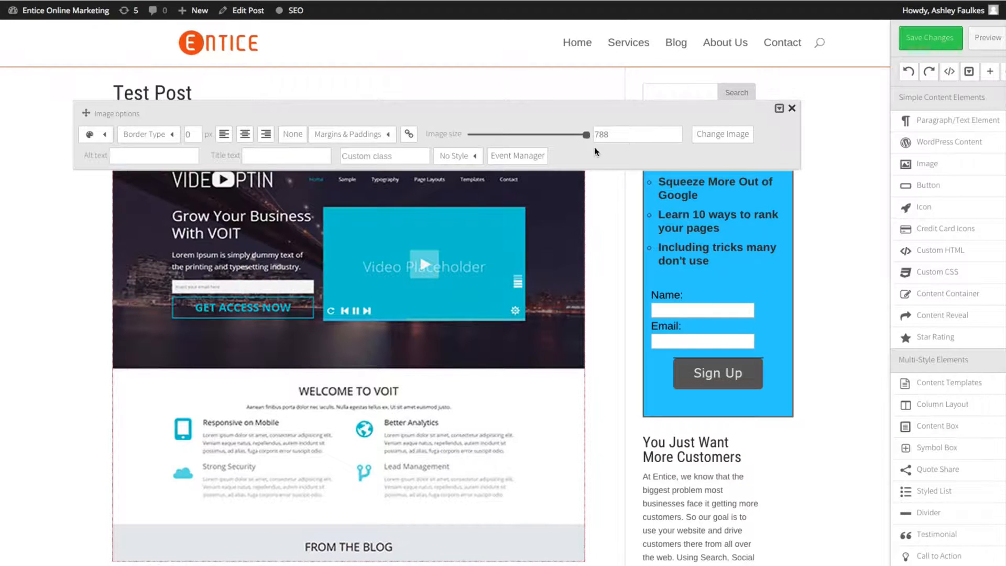
click(722, 134)
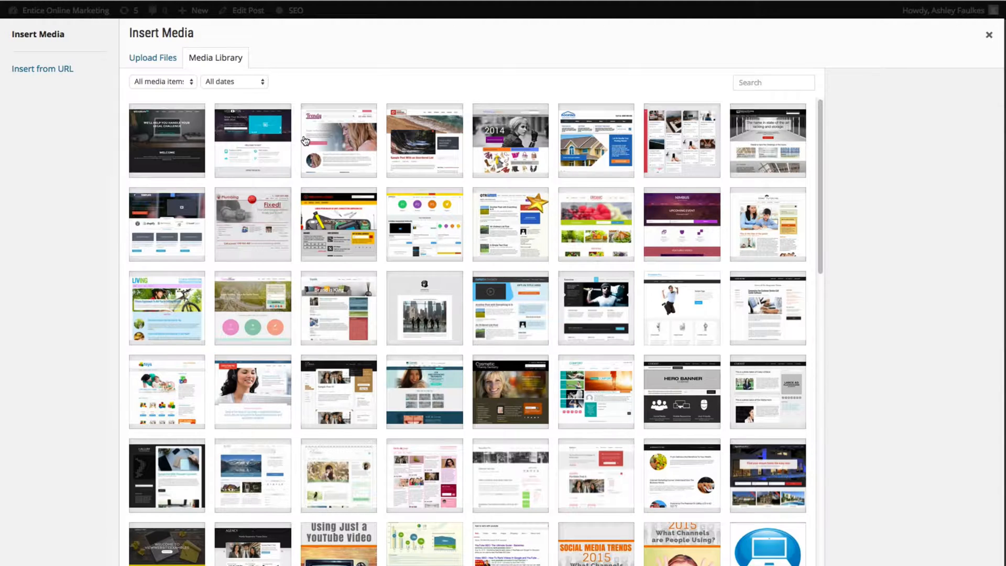
click(338, 139)
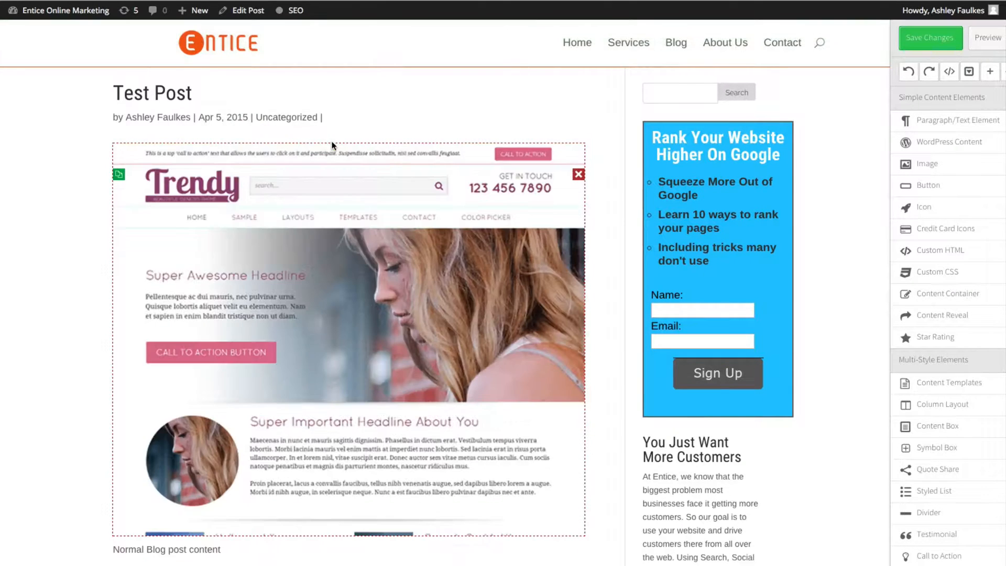
scroll(down, 3)
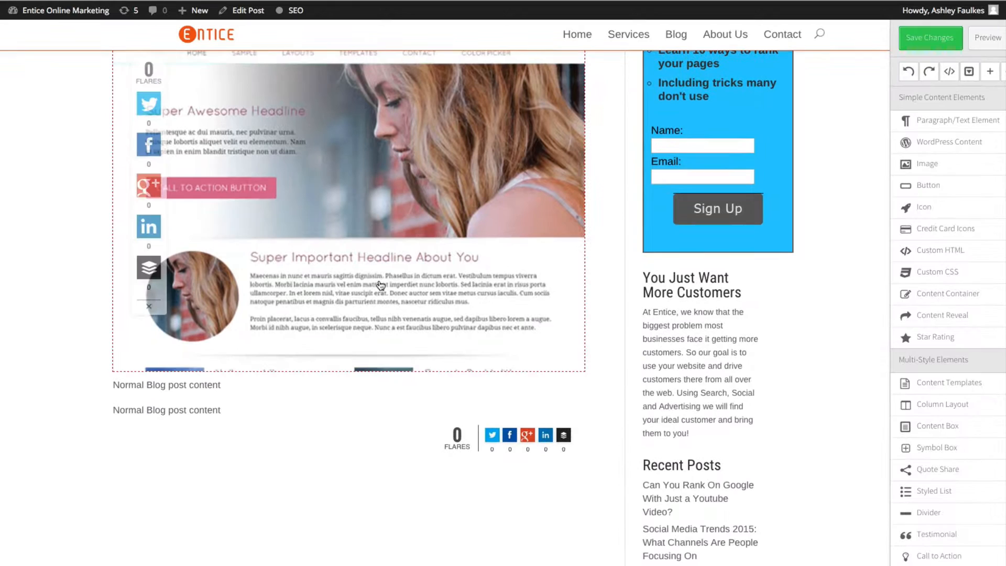
scroll(down, 3)
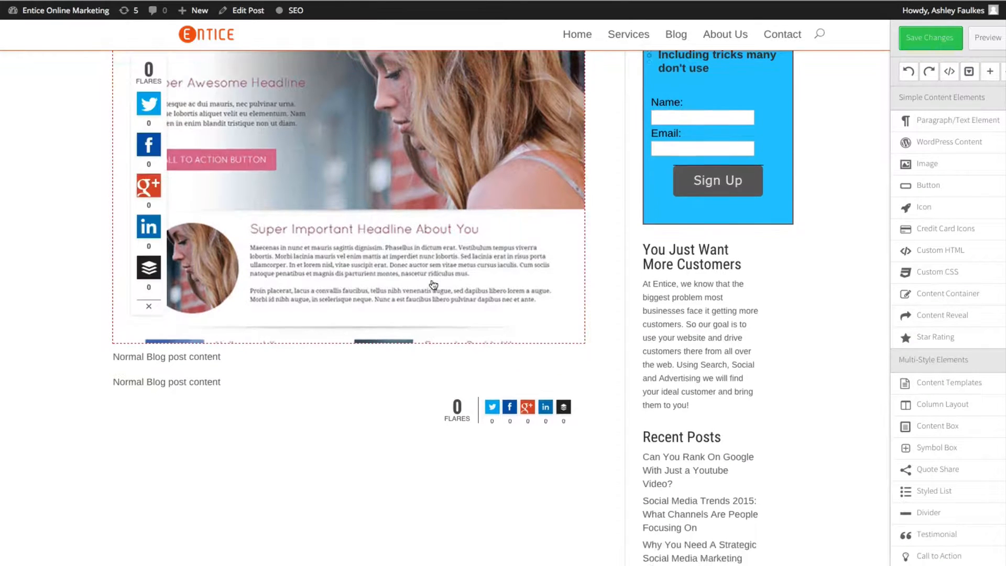
scroll(up, 3)
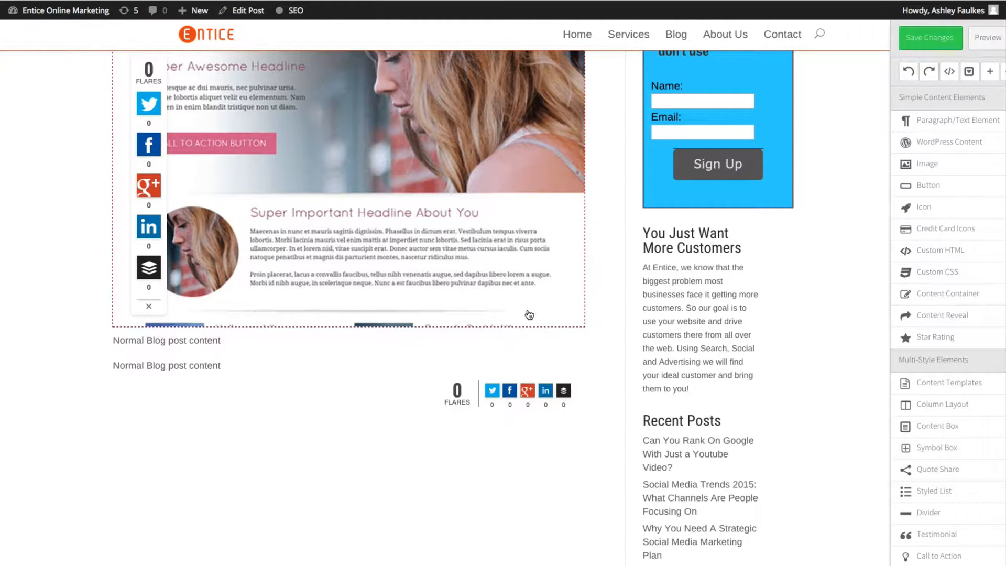
scroll(up, 3)
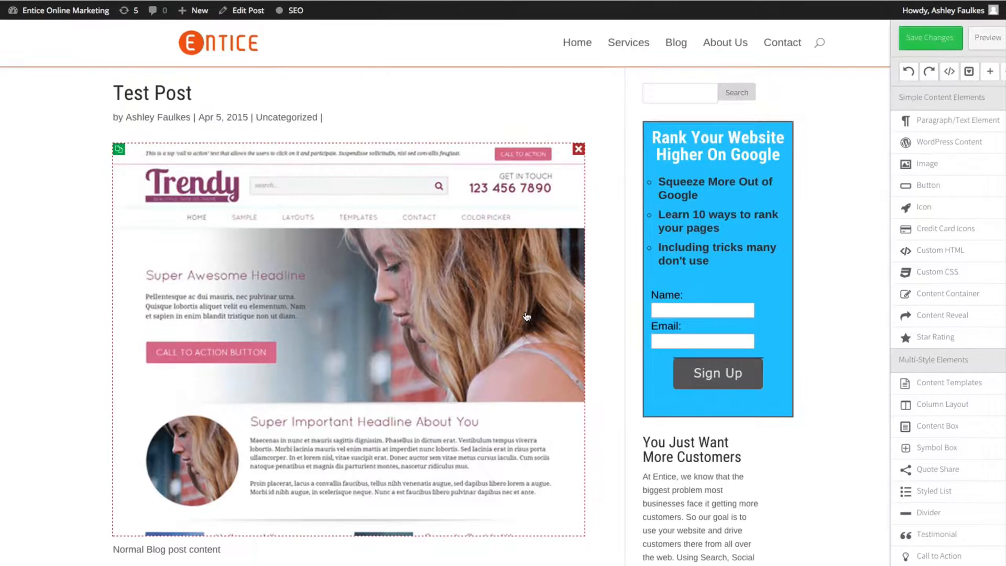
mouse_move(532, 320)
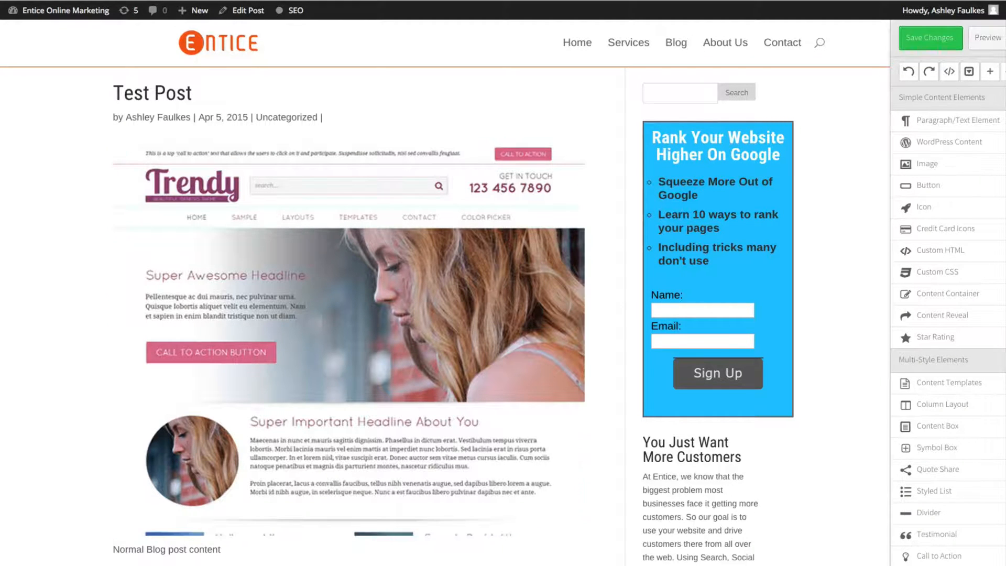
mouse_move(606, 290)
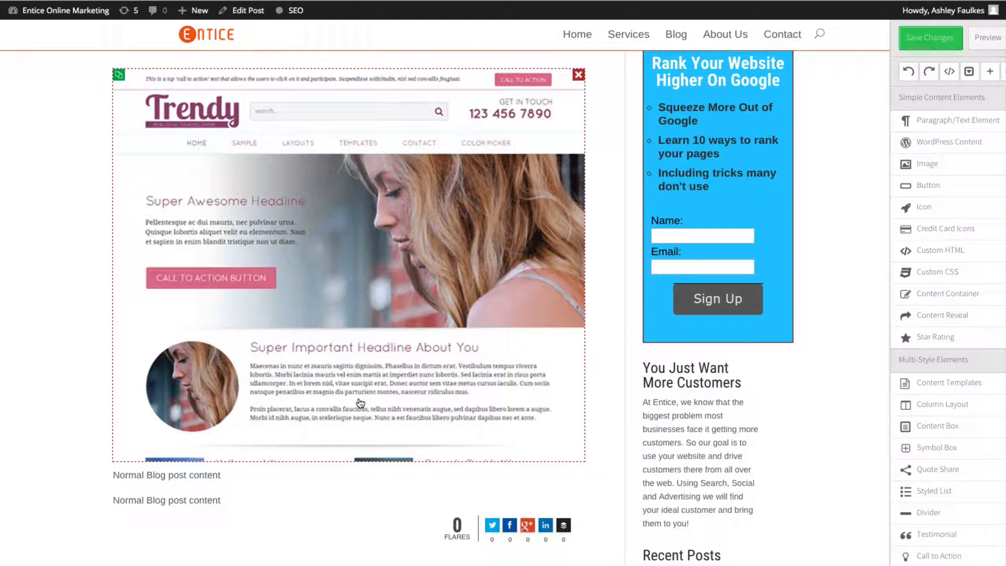
mouse_move(727, 425)
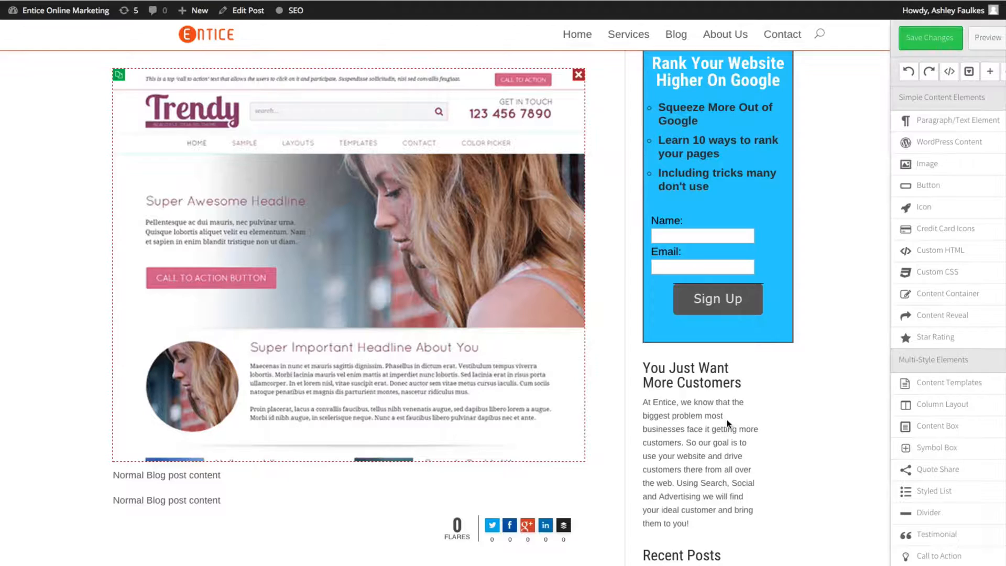
click(576, 76)
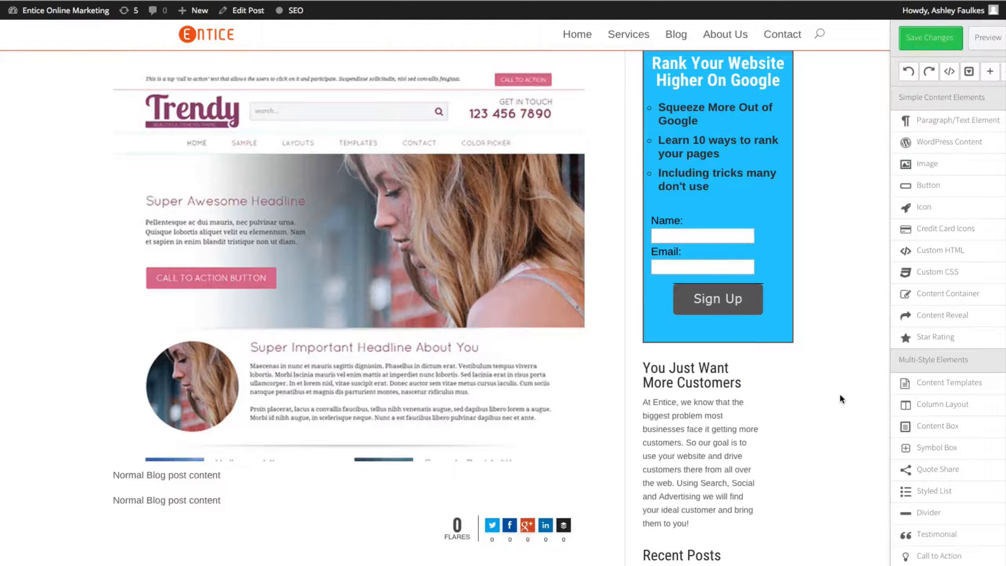
scroll(down, 3)
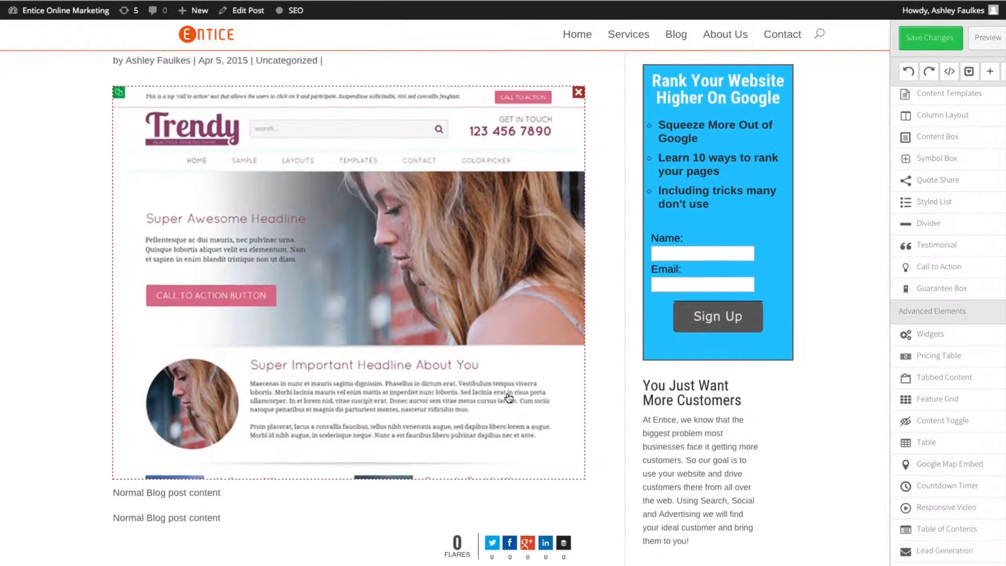
Delete the screenshot image and show the Pricing Table column choices under Advanced Elements.
click(576, 92)
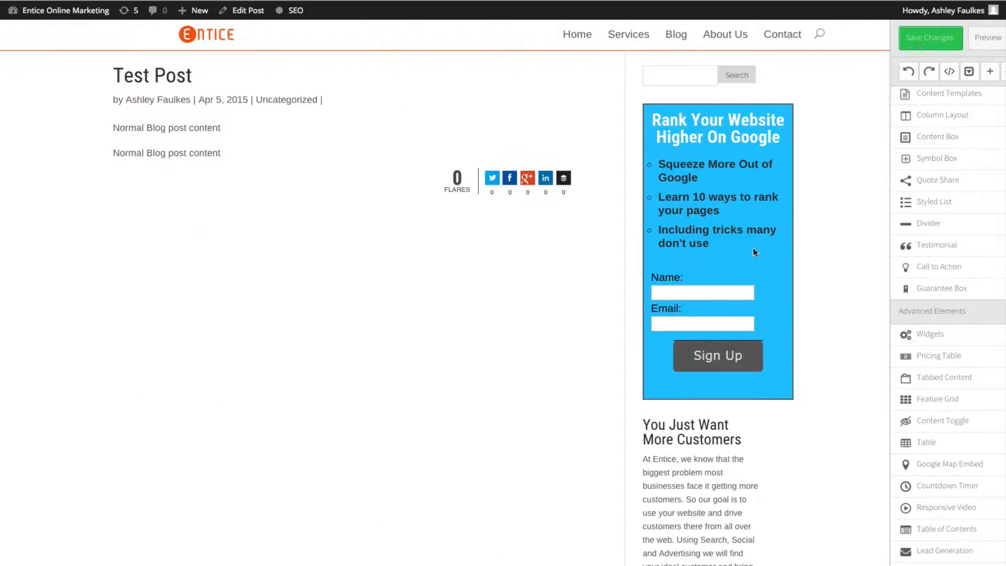
mouse_move(939, 355)
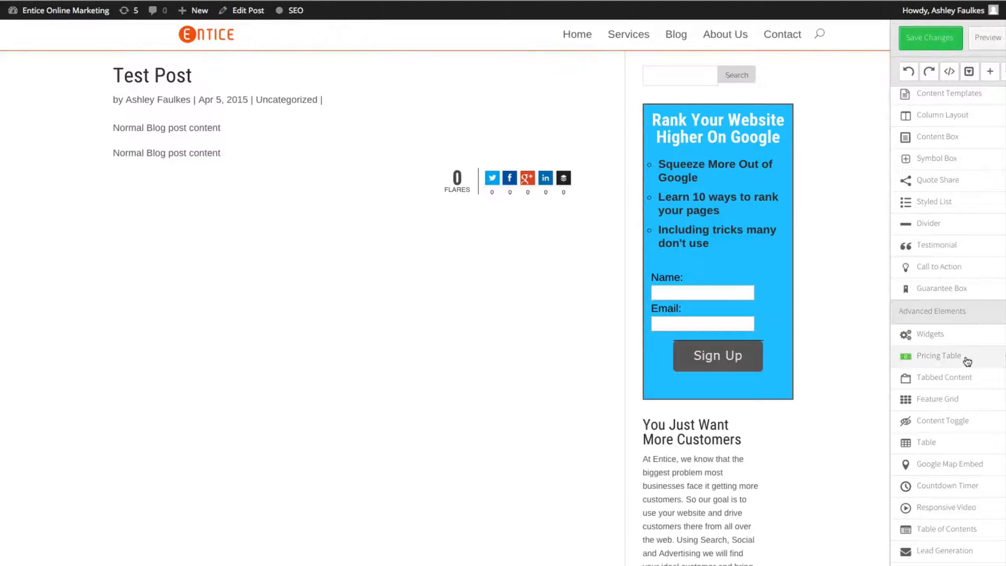
click(938, 355)
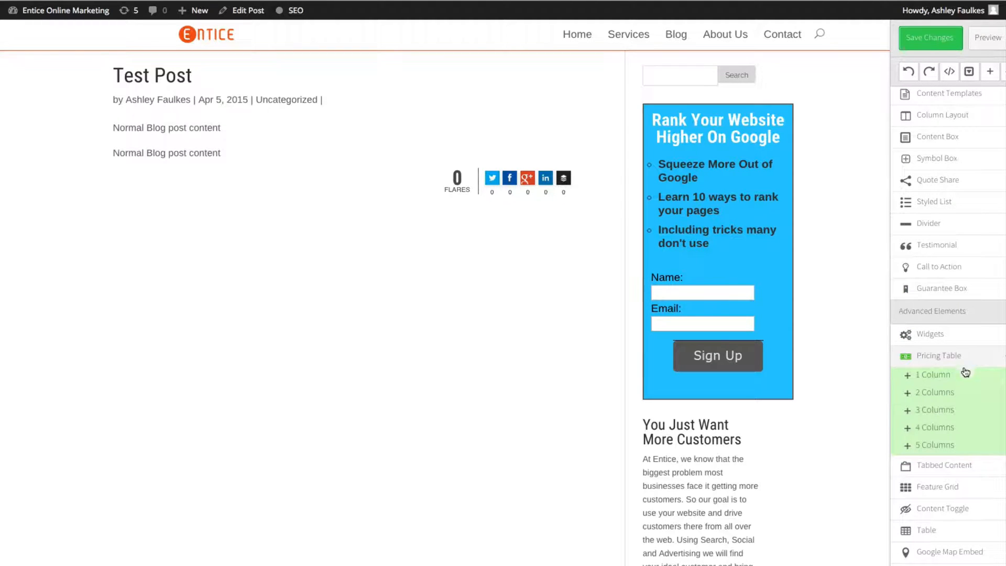
mouse_move(939, 411)
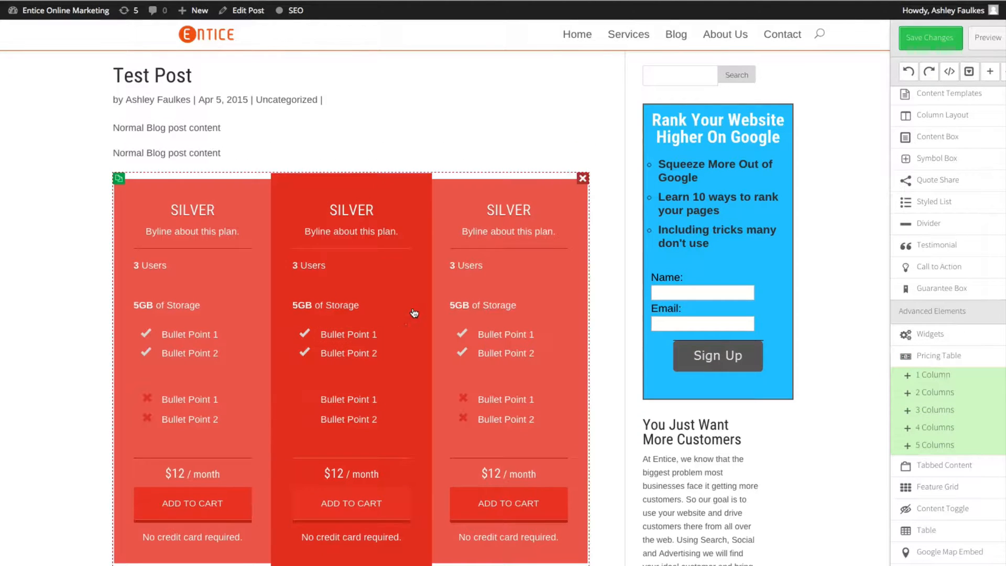
mouse_move(415, 296)
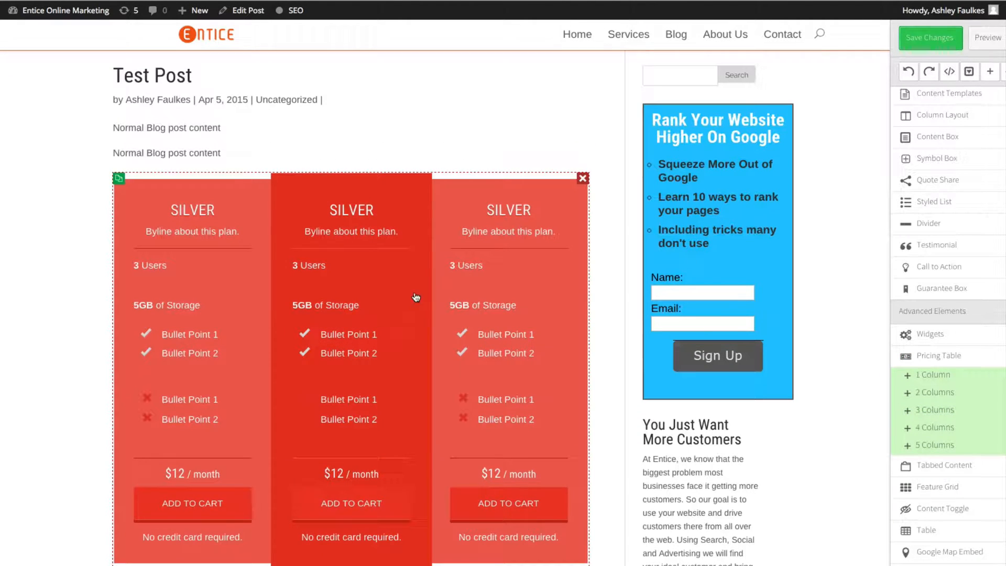
mouse_move(261, 186)
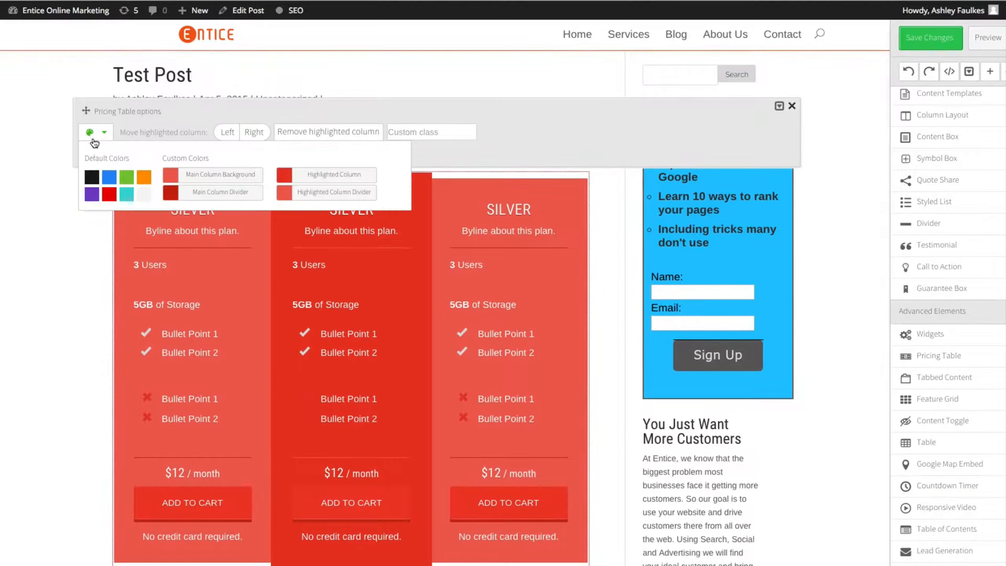
Recolor the three-column pricing table green and edit its middle column heading.
click(126, 176)
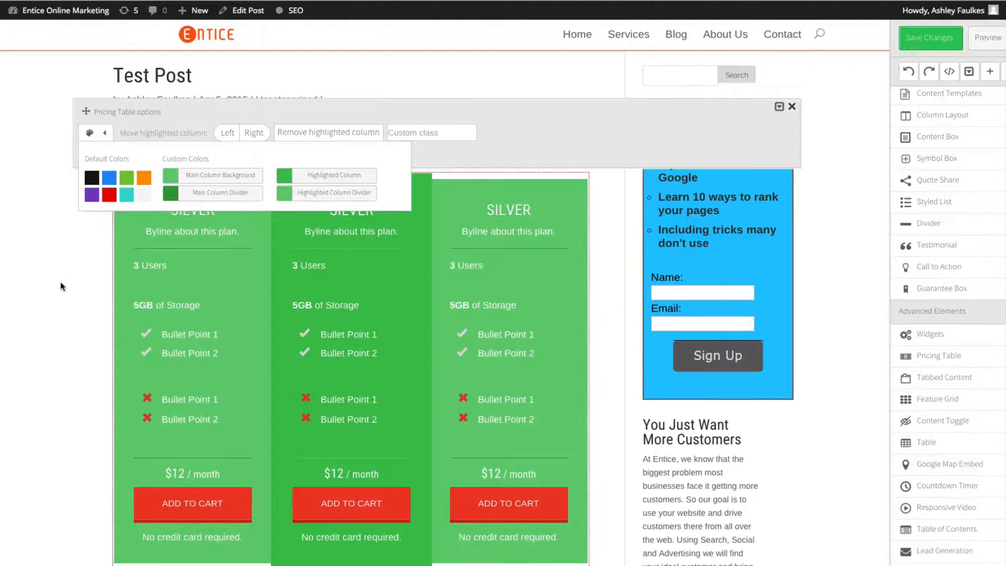
mouse_move(63, 441)
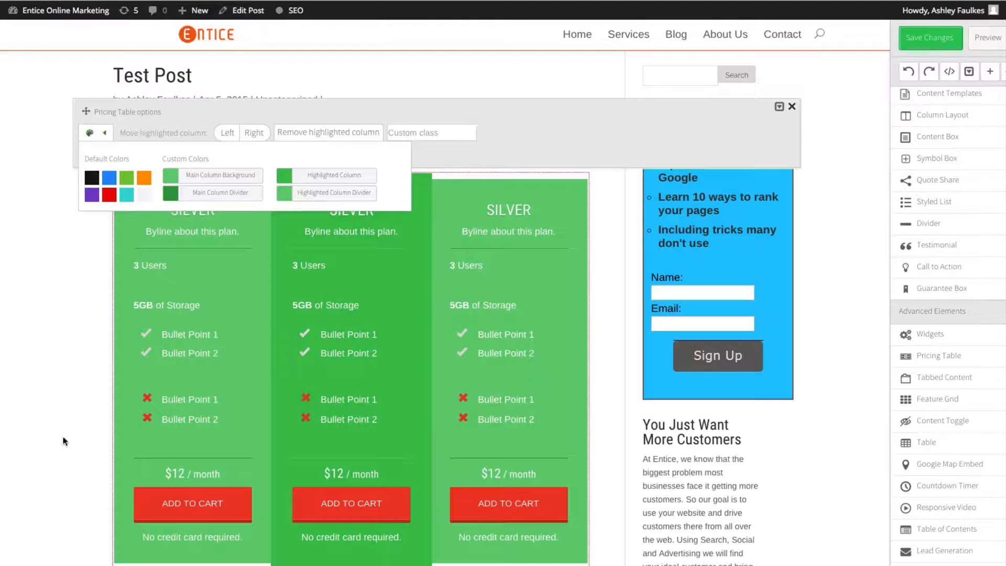
click(792, 107)
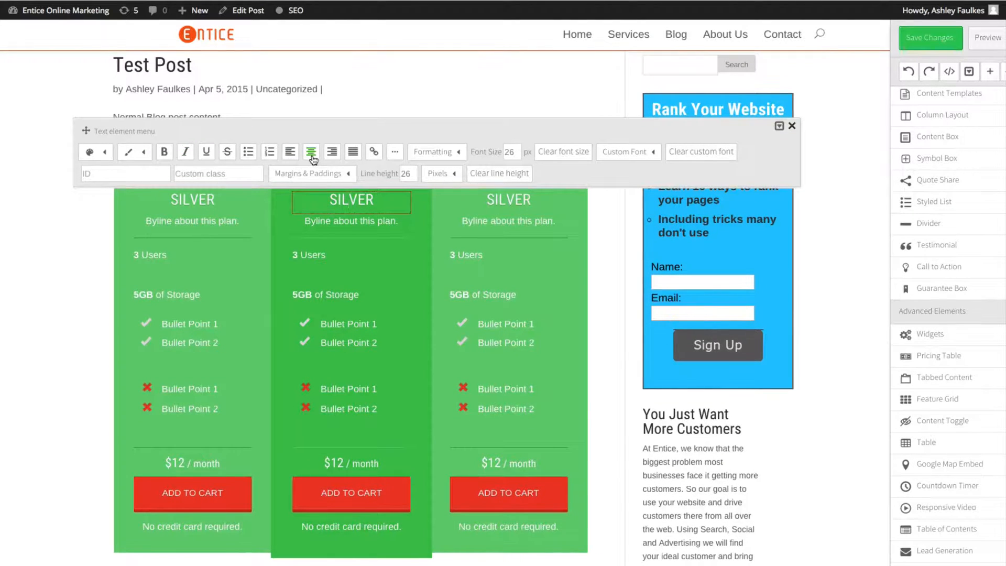
mouse_move(310, 152)
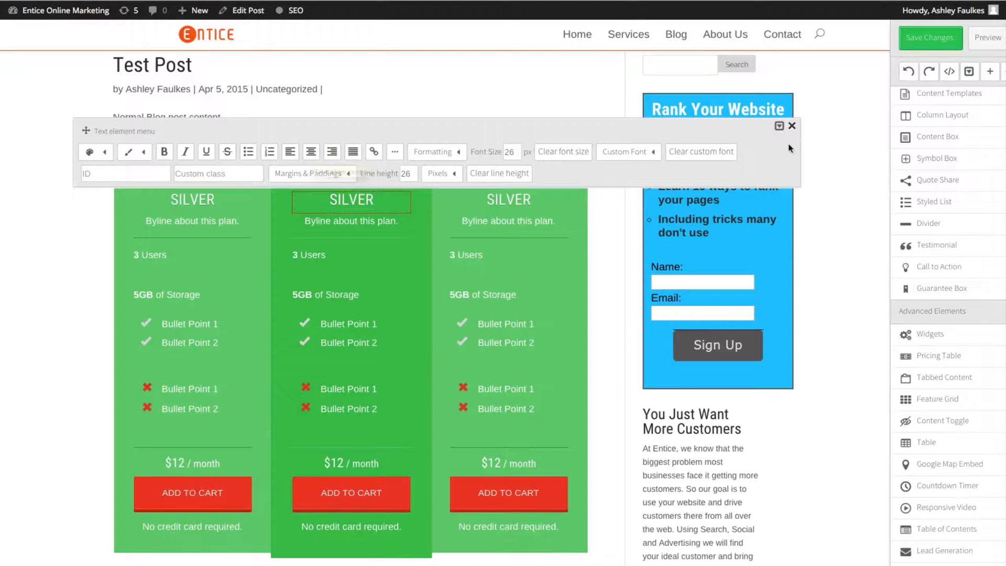
click(792, 125)
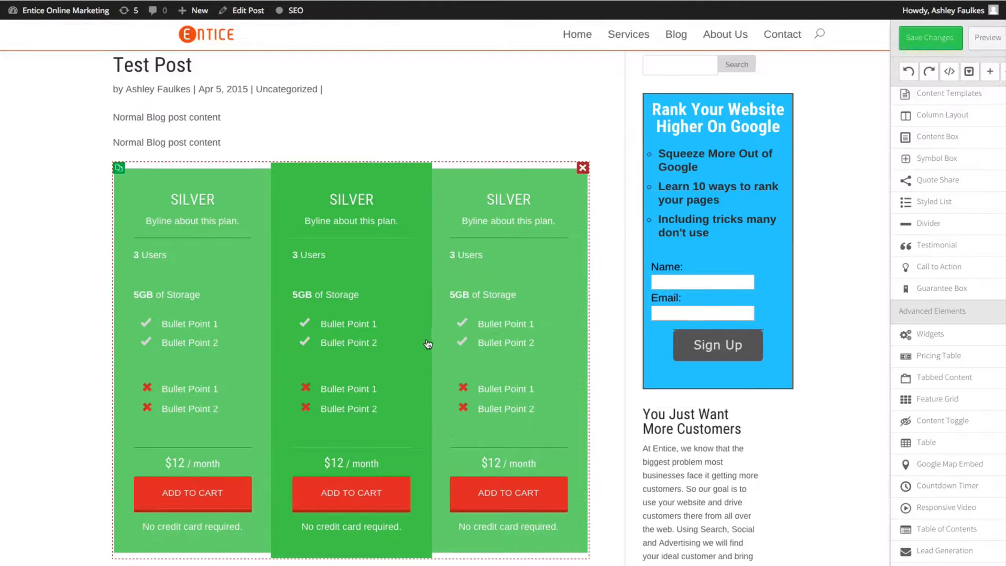
mouse_move(580, 221)
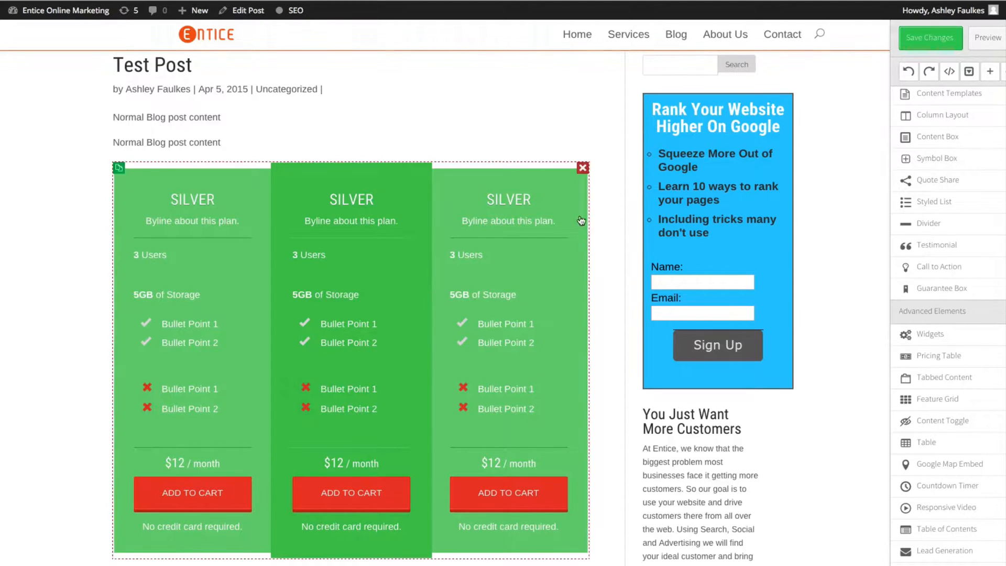
Delete the pricing table from the post.
click(583, 167)
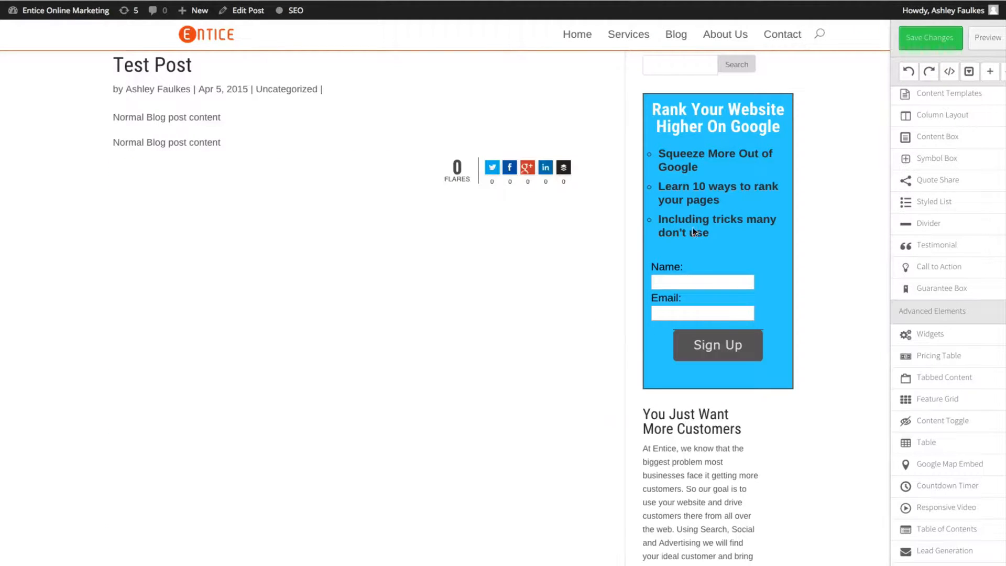
scroll(down, 3)
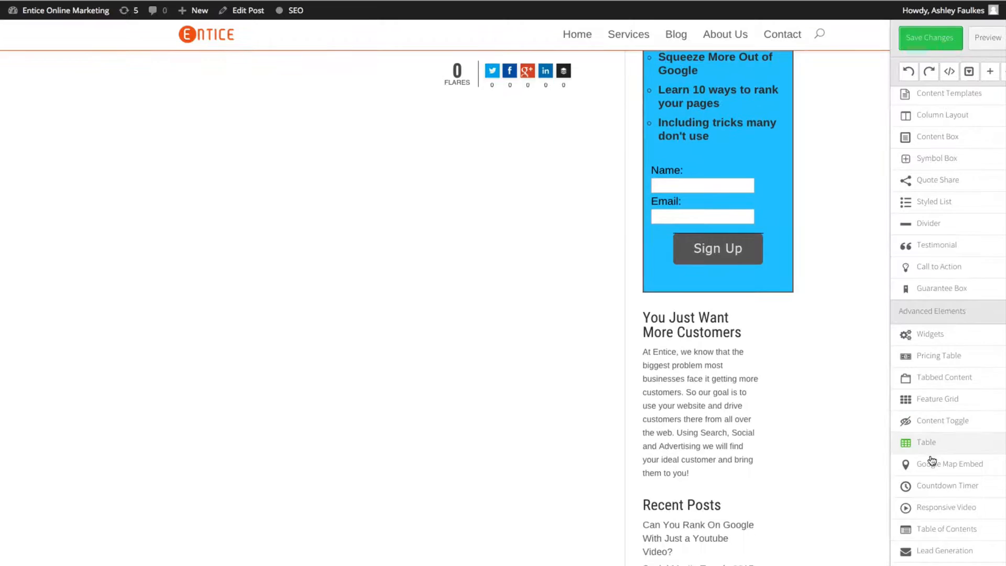
scroll(up, 3)
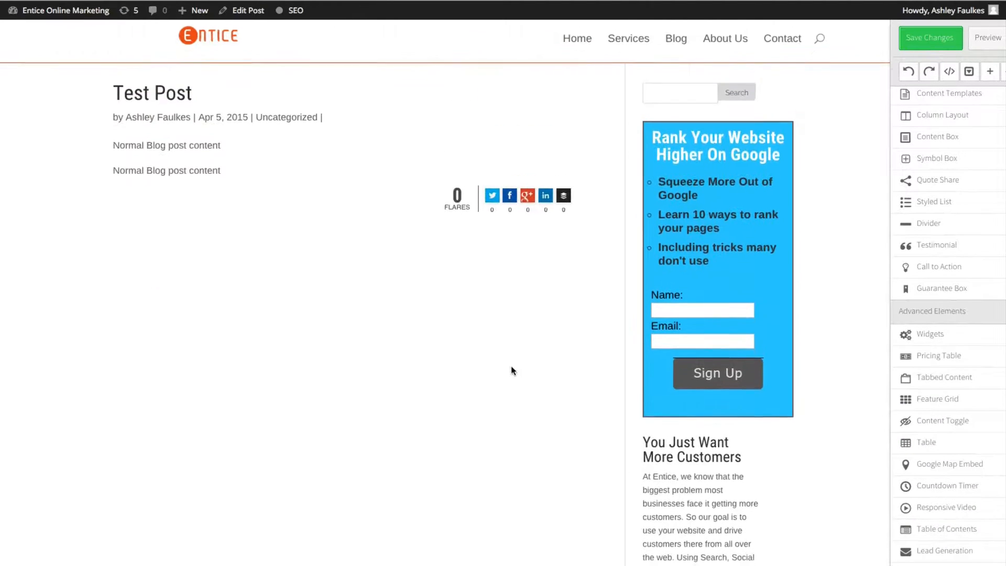
mouse_move(946, 485)
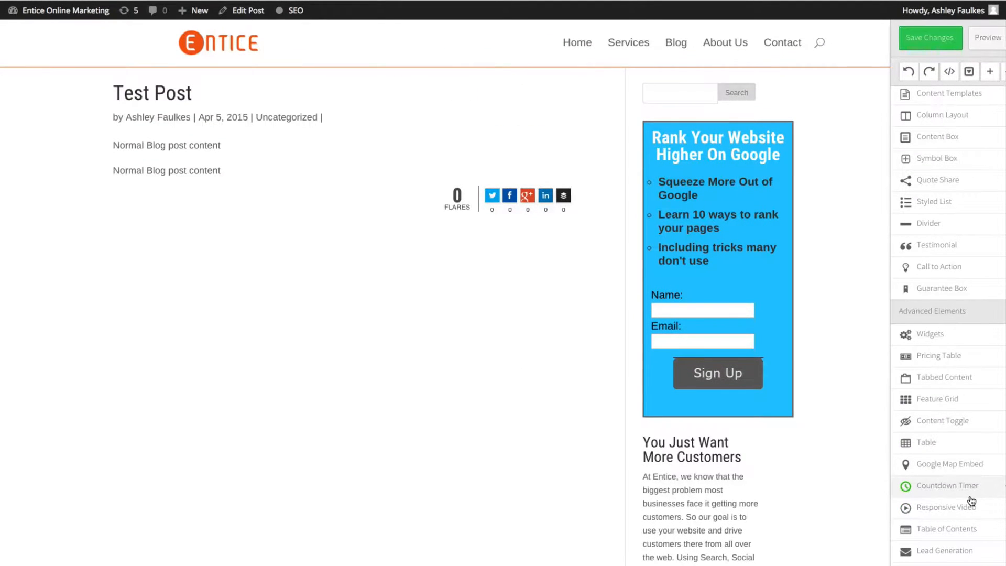
mouse_move(955, 485)
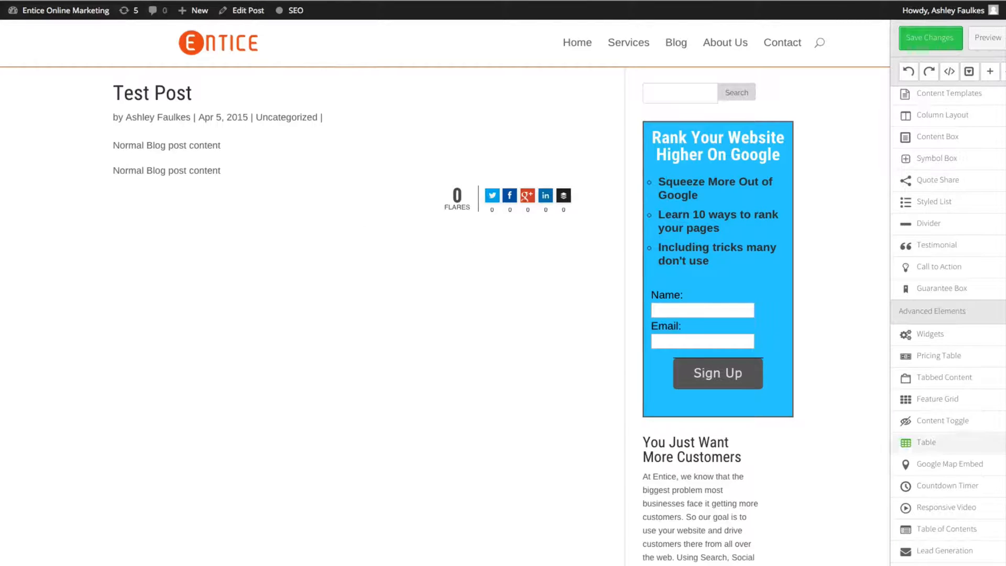
Embed a Google Map of New York, adjust its top and bottom margins, then remove it.
click(950, 464)
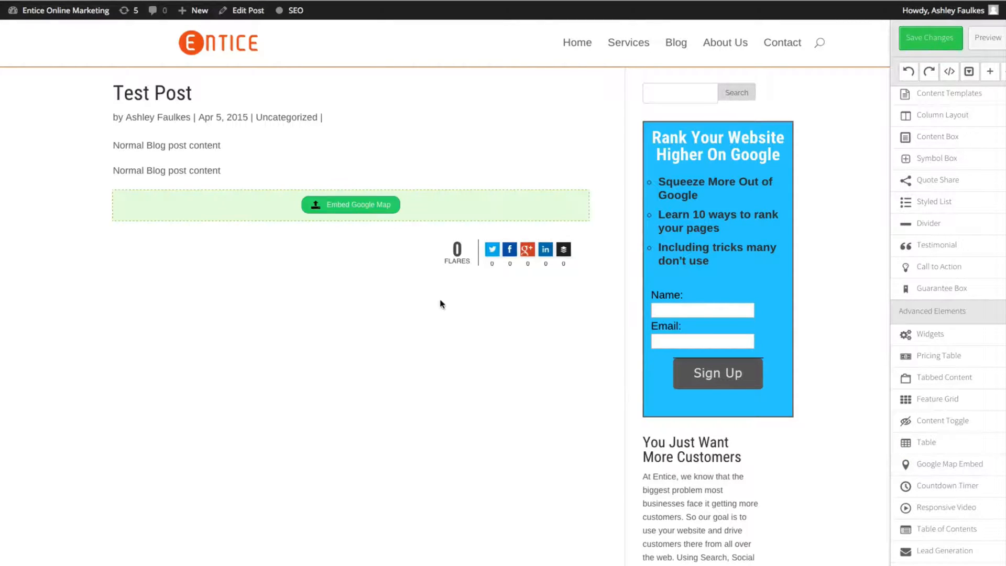
click(350, 205)
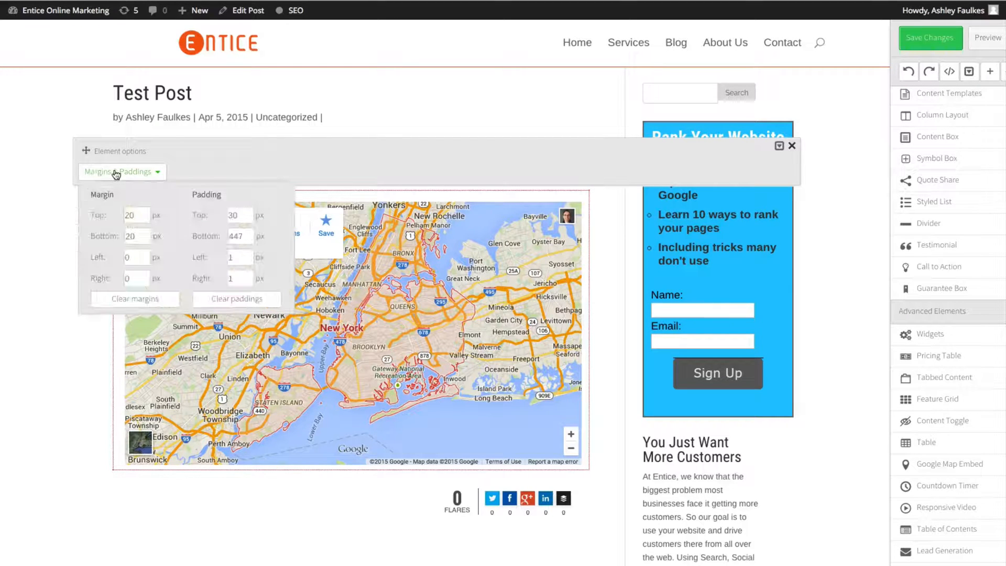
triple_click(133, 214)
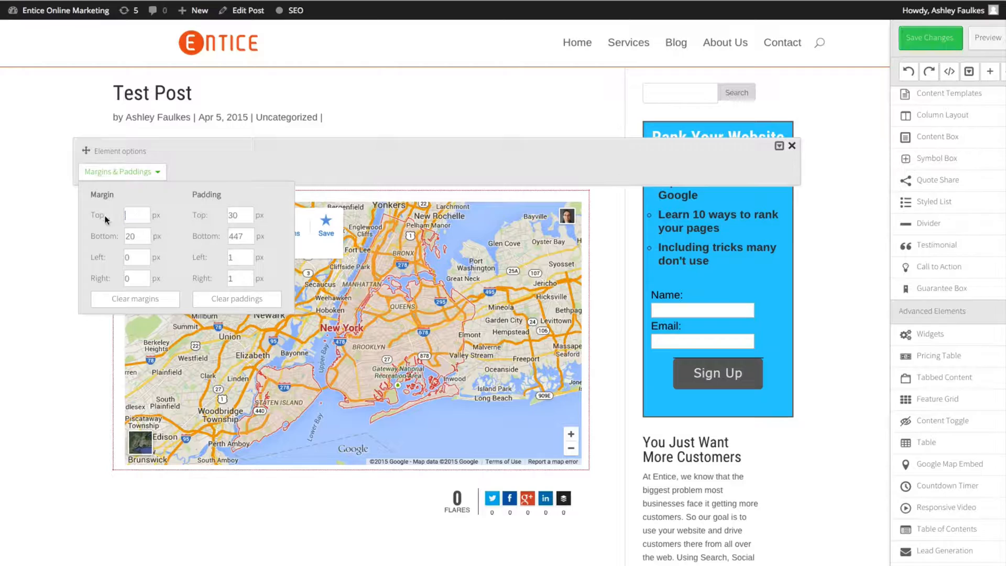
triple_click(136, 235)
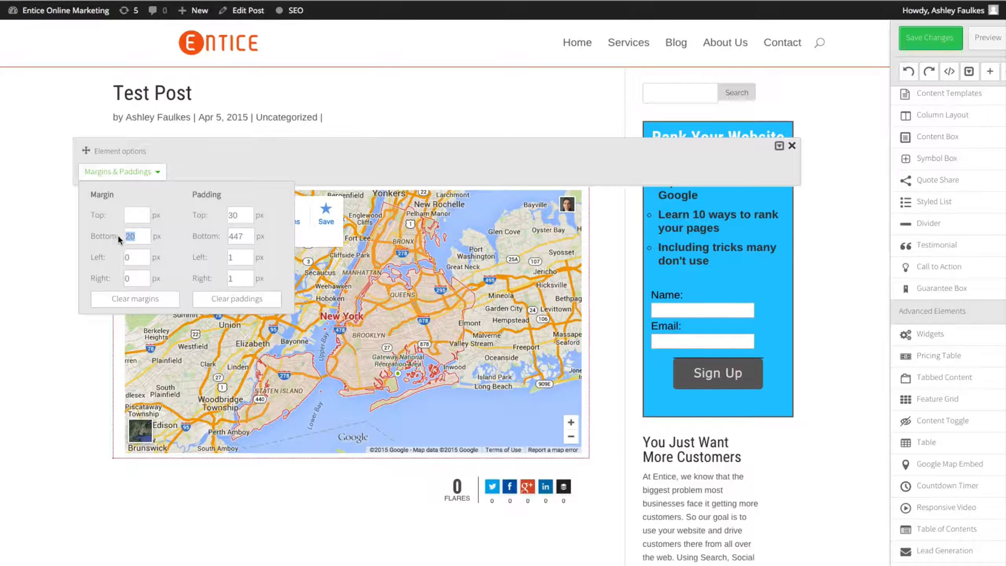
click(791, 146)
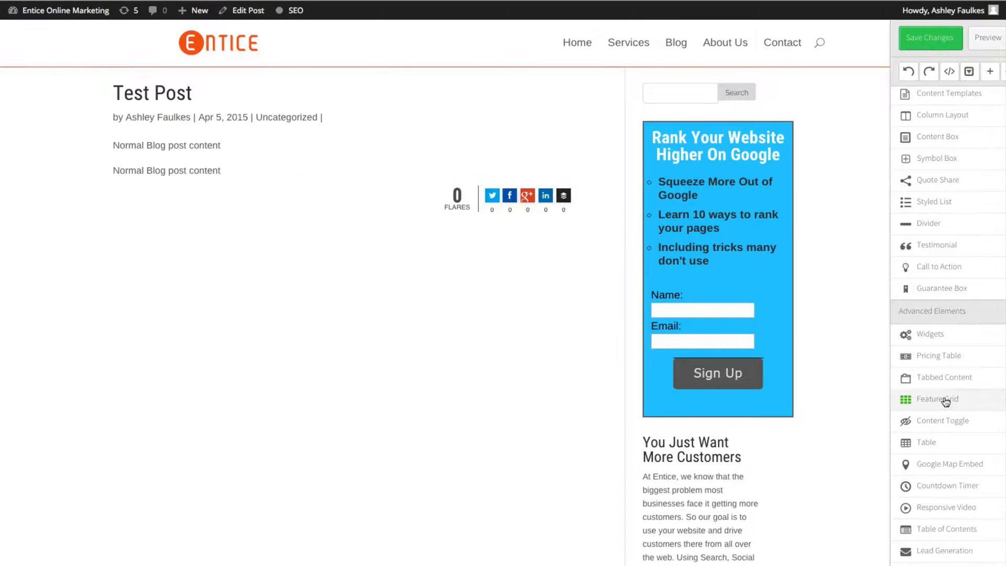
Add a headline content box and several more content box styles, then edit a box headline.
scroll(down, 3)
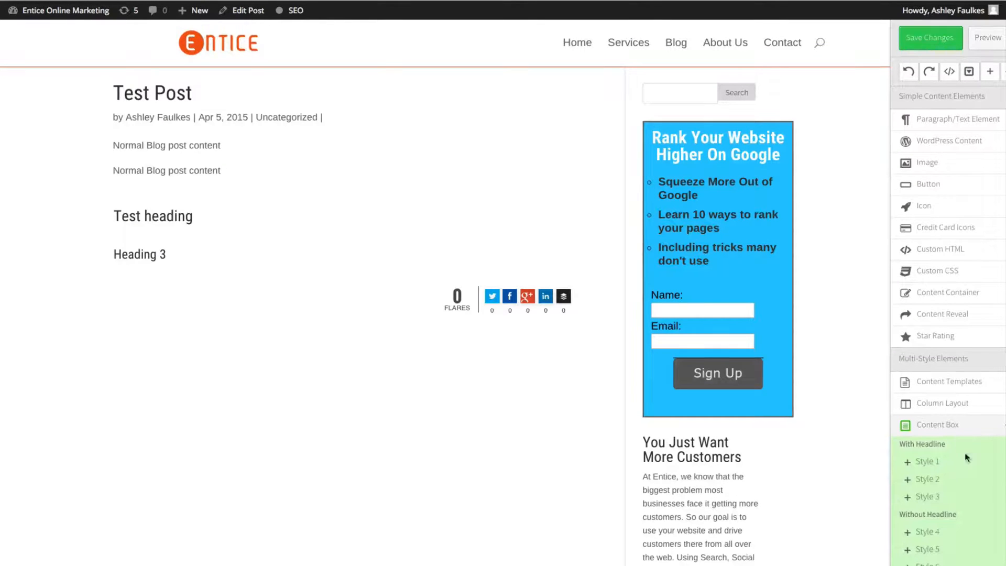
click(925, 460)
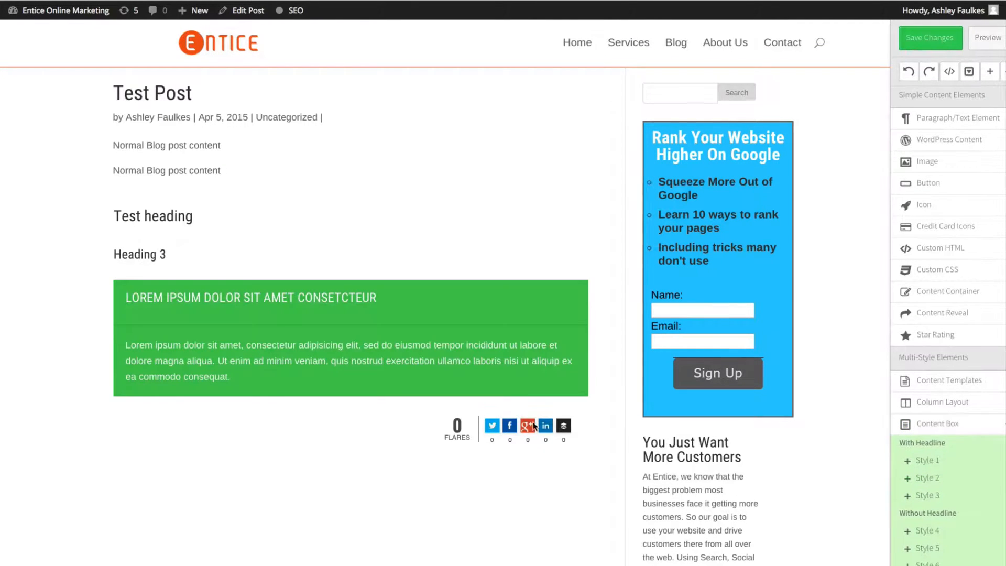
click(937, 424)
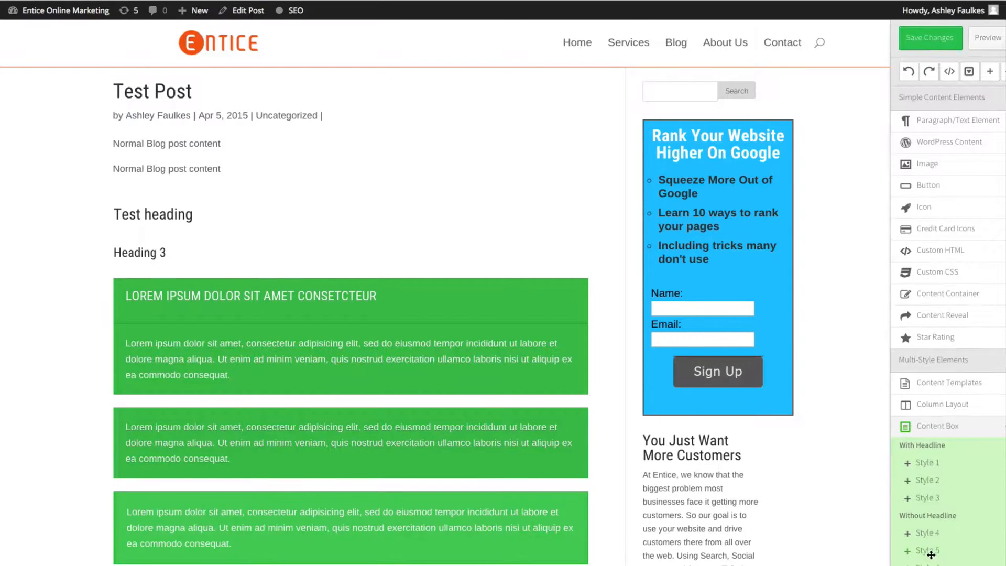
scroll(down, 3)
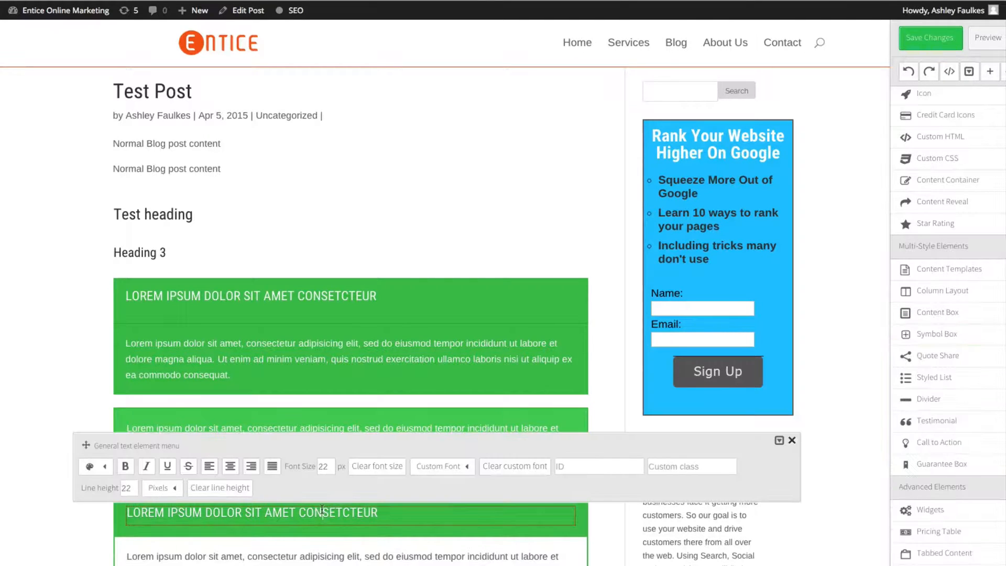
click(791, 439)
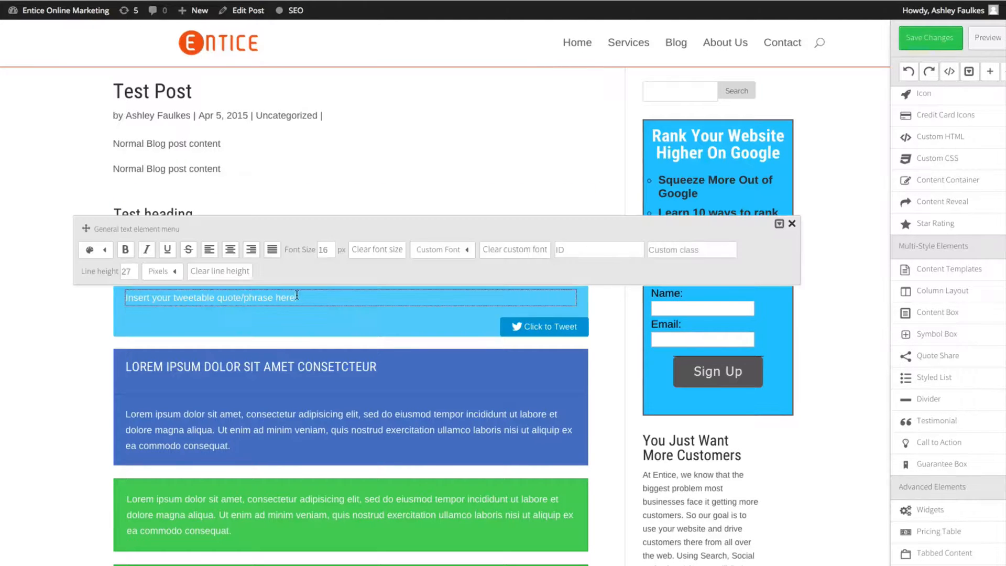
Set the Click to Tweet quote text to 'Test' and preview the post as visitors see it.
text(Test)
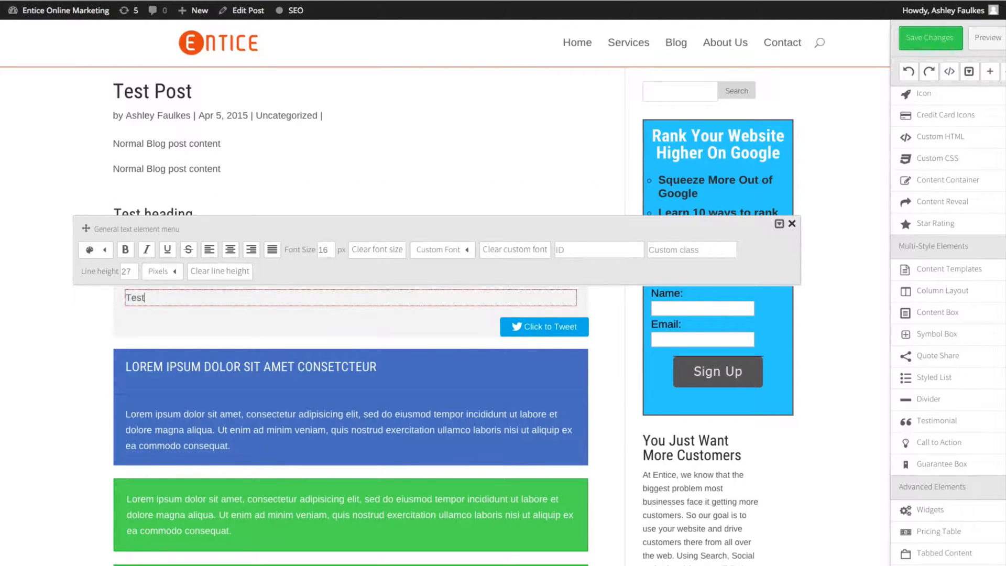
click(791, 224)
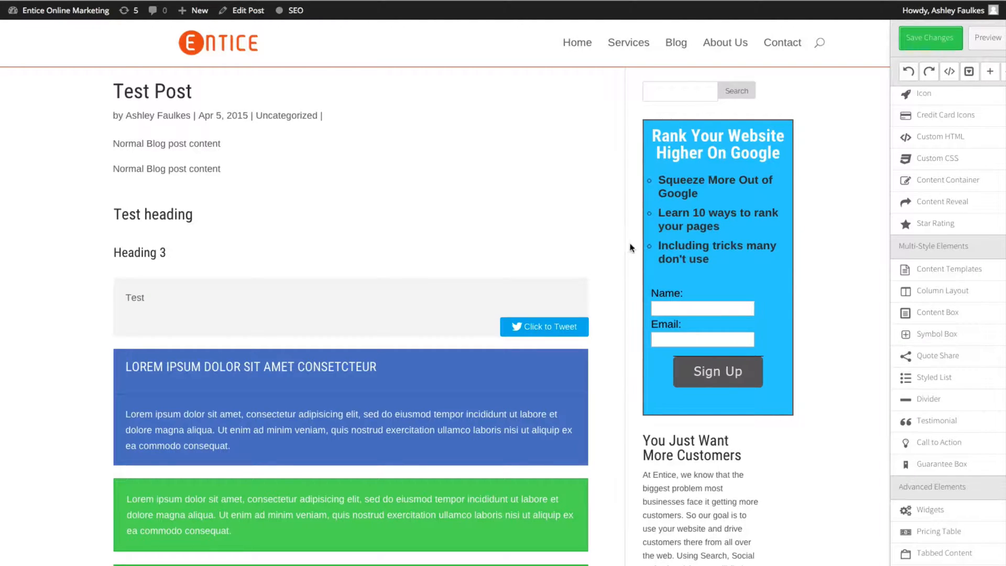
click(543, 327)
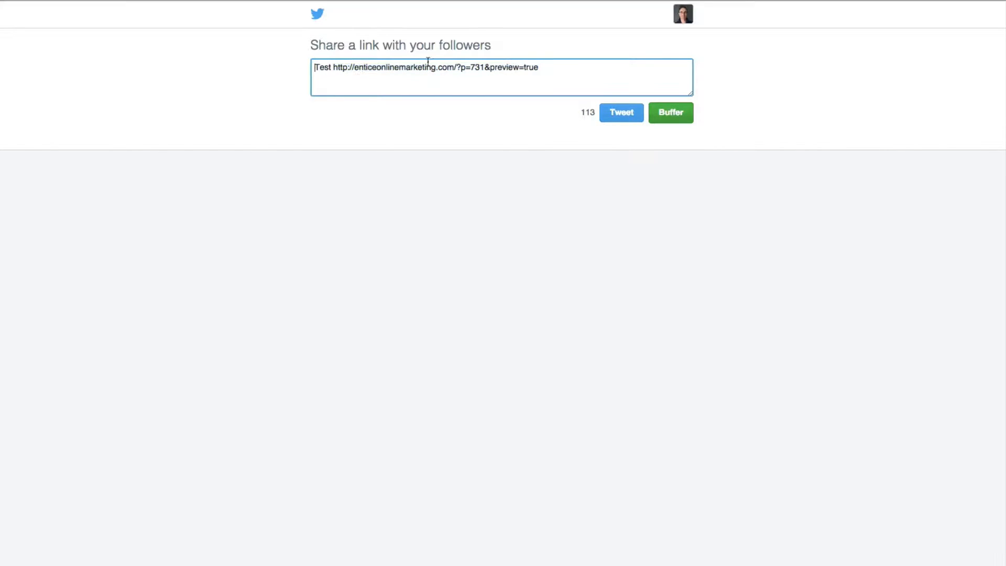
Review the prefilled tweet text with the quote and post link in the Twitter share window.
double_click(322, 67)
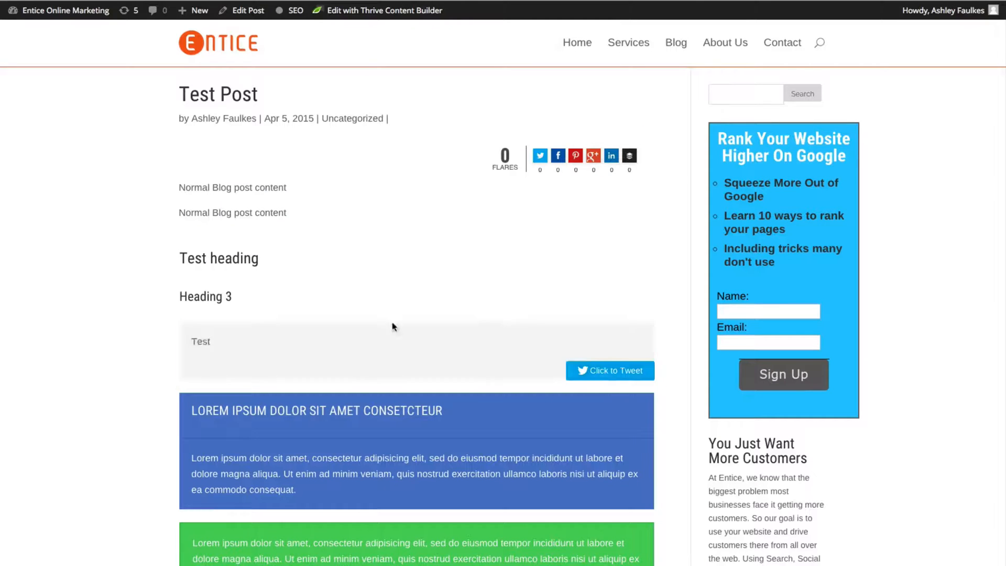
mouse_move(793, 17)
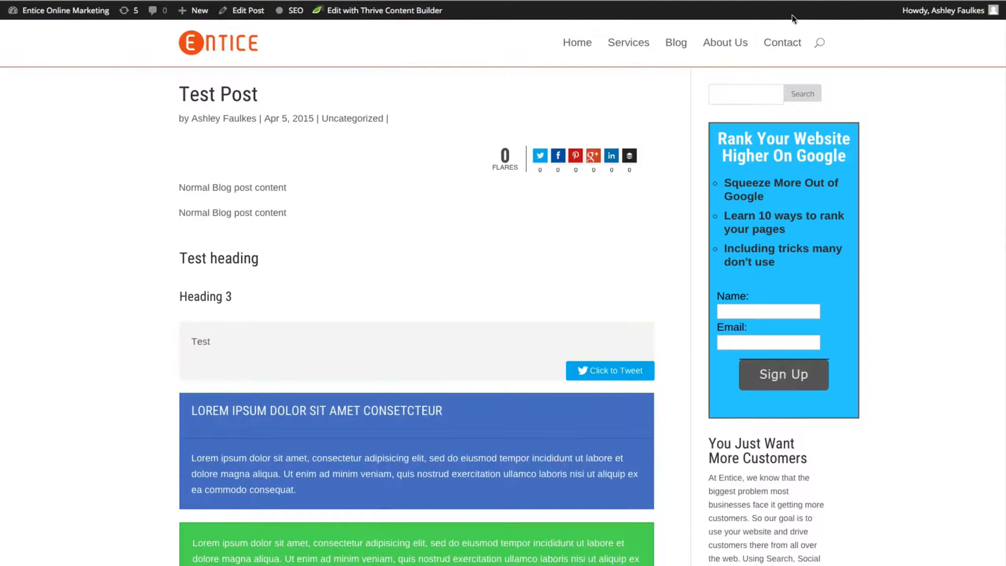
Delete the tweetable quote box and content boxes, then insert Testimonial Style 1 with a picture.
click(383, 10)
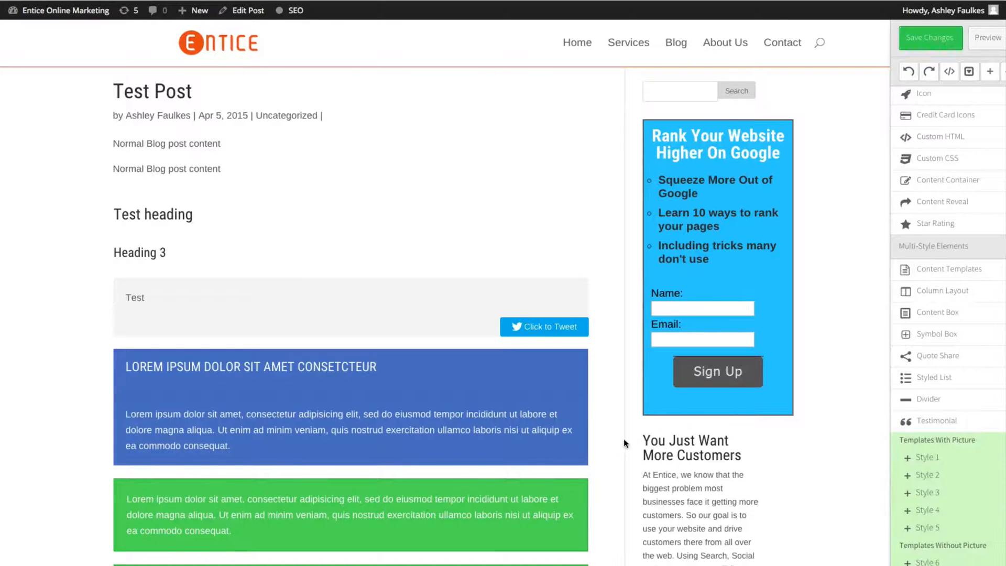
click(350, 307)
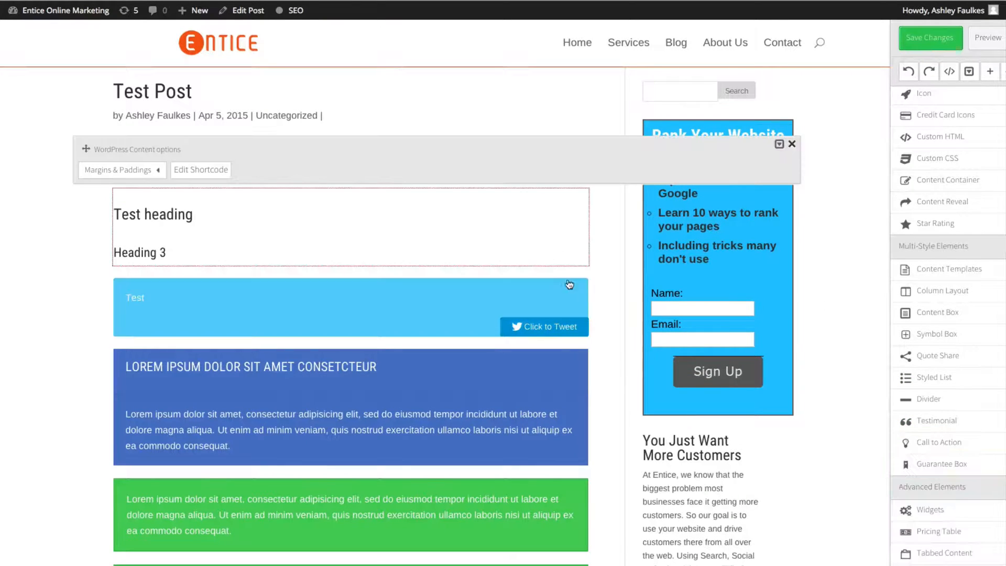
click(792, 143)
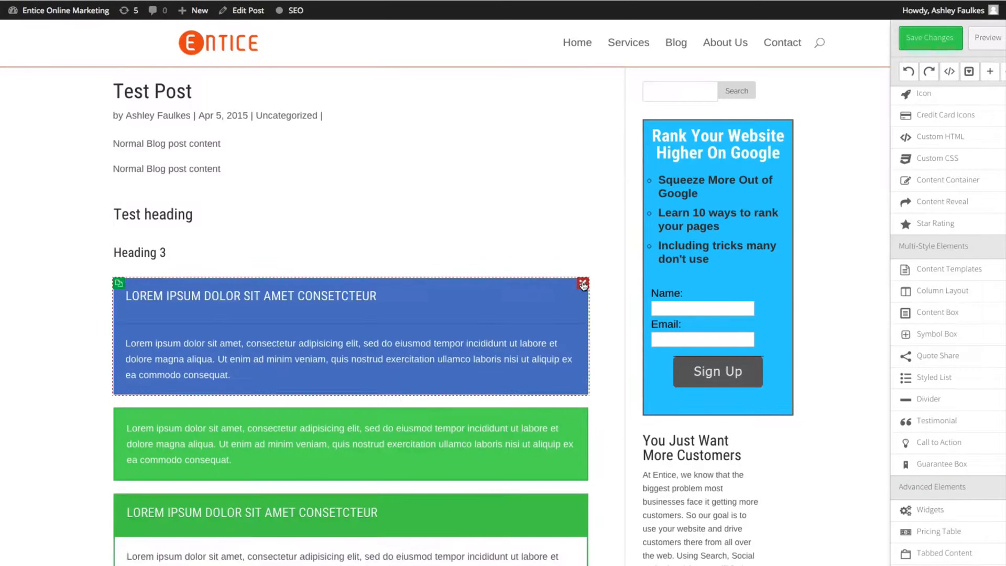
click(581, 284)
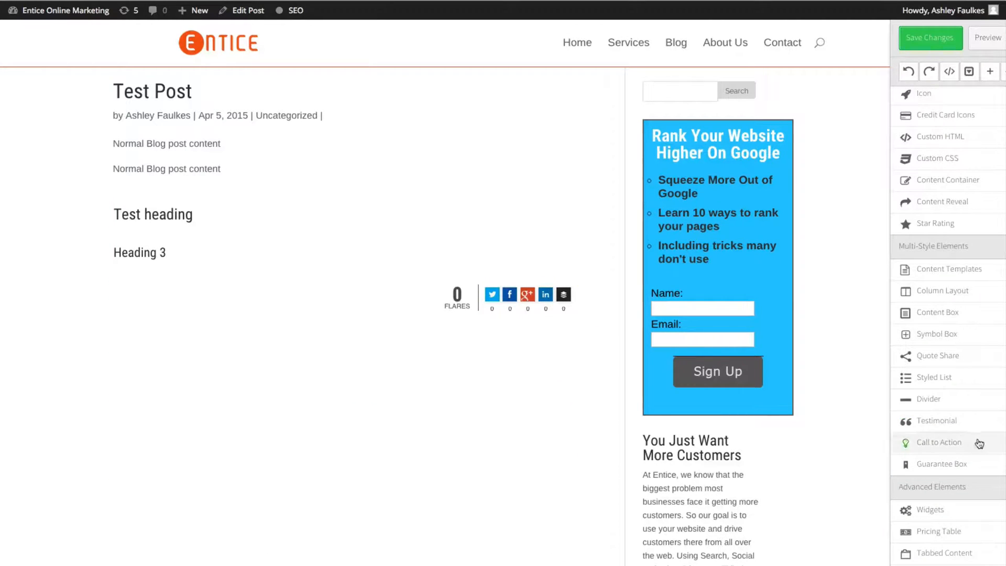
click(937, 420)
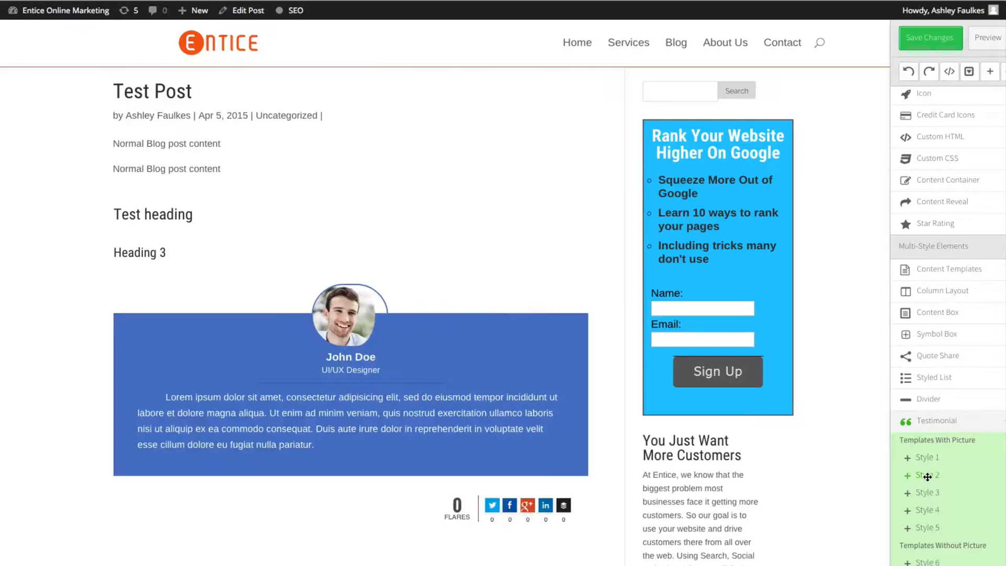
Insert further picture testimonial styles below the first John Doe testimonial.
scroll(down, 3)
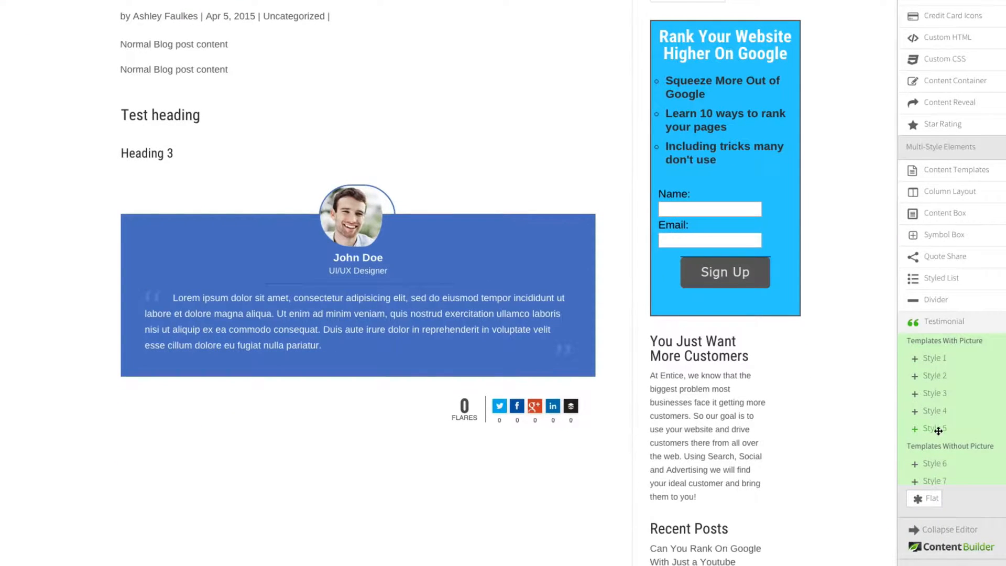
click(933, 429)
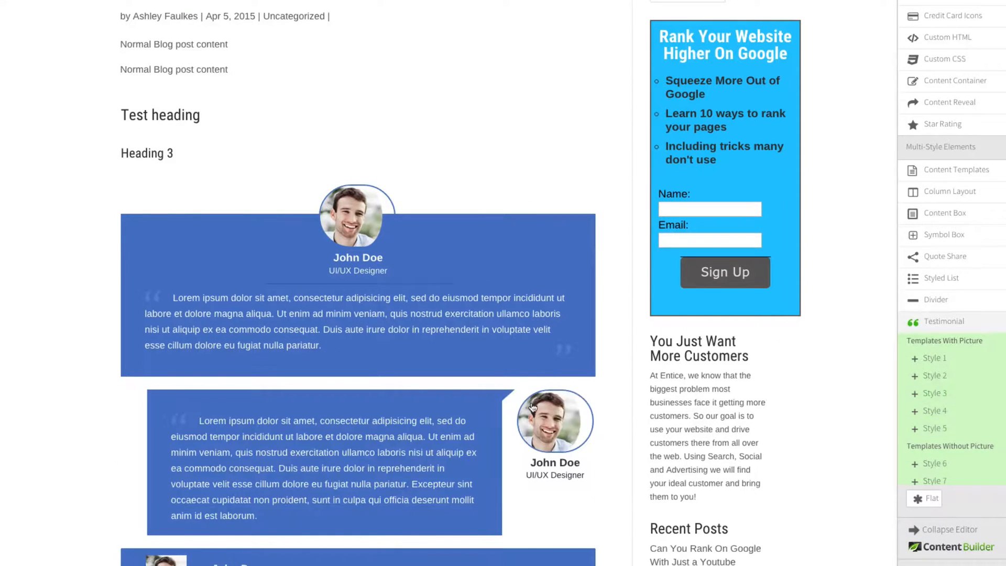
scroll(down, 3)
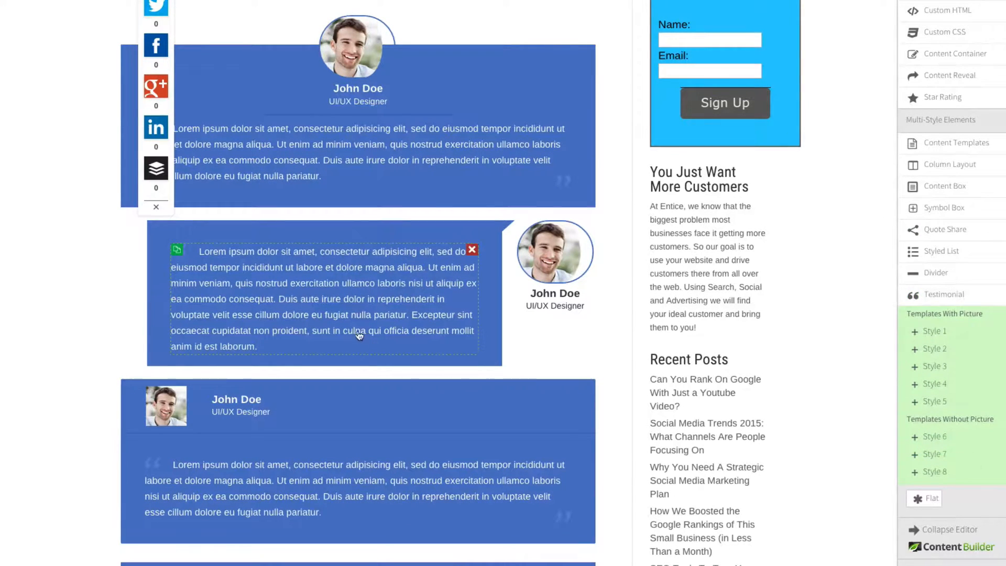
scroll(up, 3)
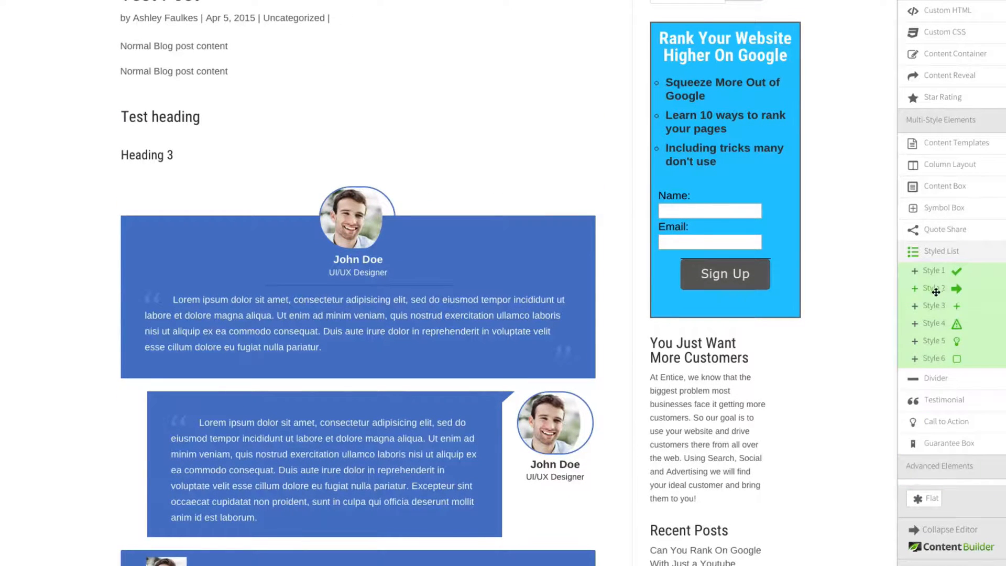
Insert Styled List Style 5 with lightbulb bullets and Call to Action Style 2 below the arrow list.
scroll(down, 3)
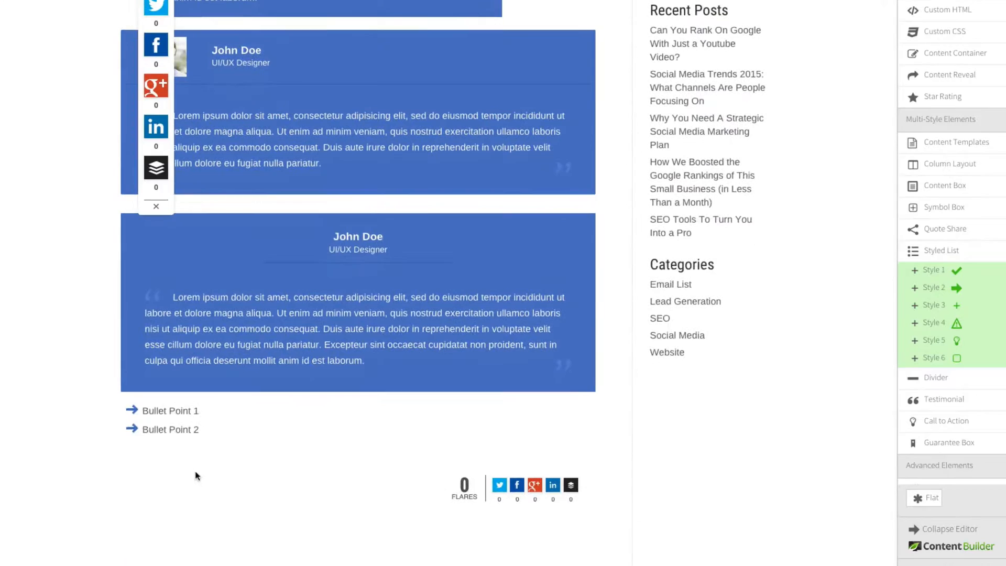
click(913, 340)
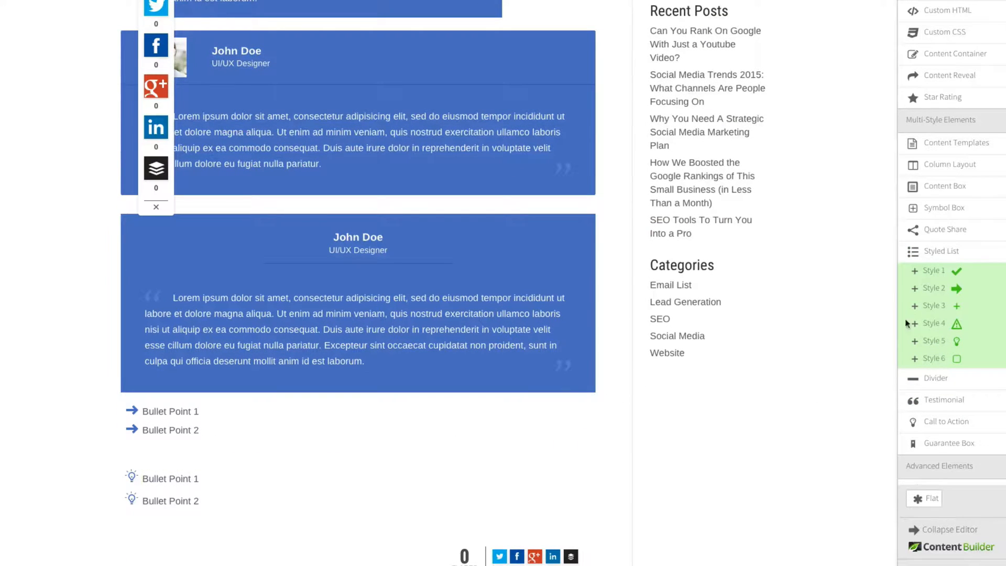
scroll(down, 3)
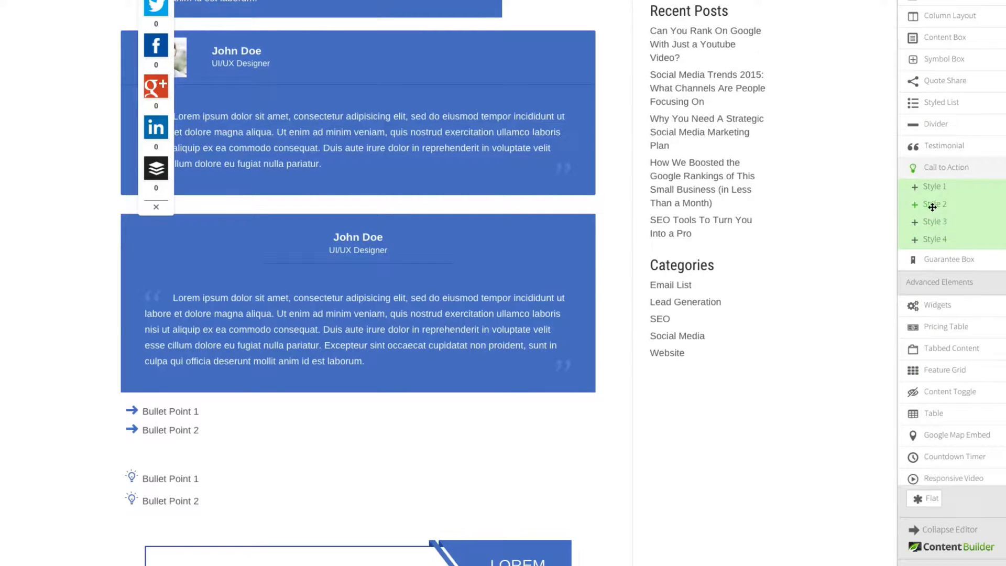
scroll(down, 3)
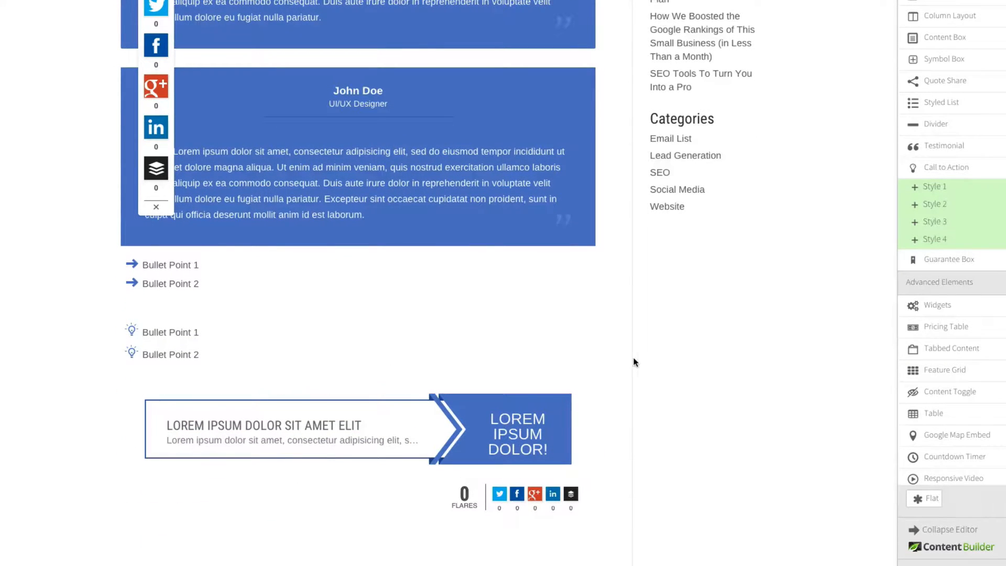
mouse_move(815, 374)
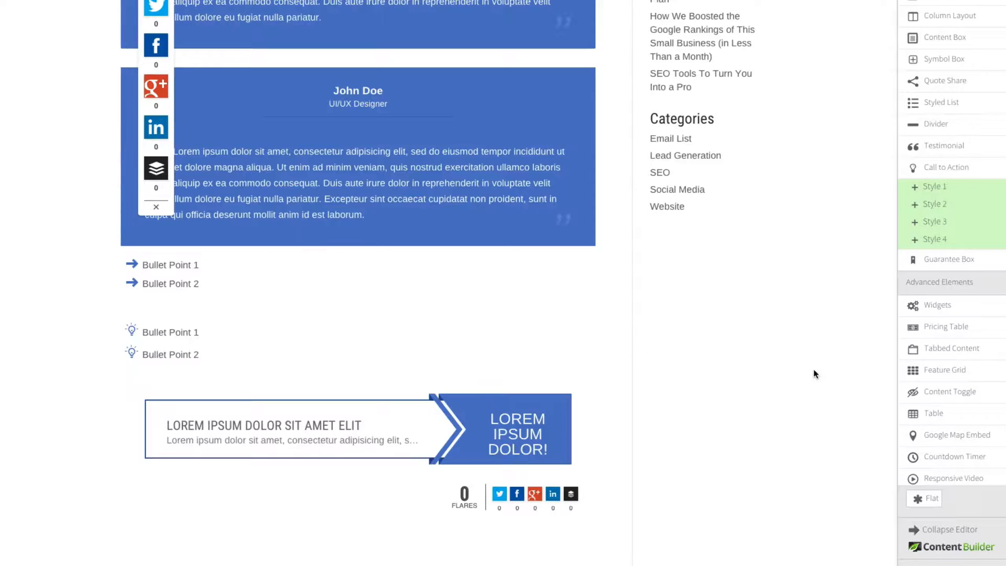
scroll(down, 3)
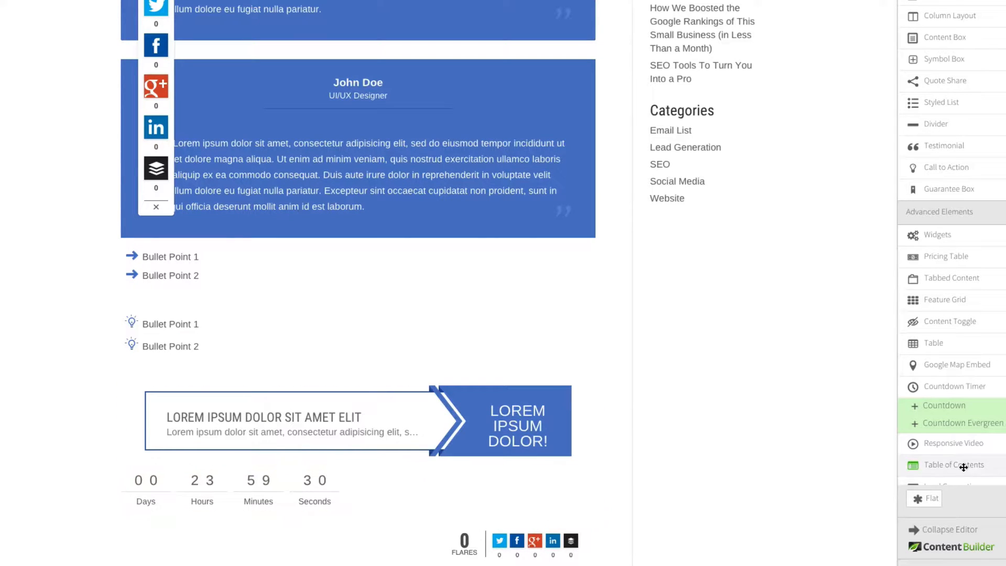
Add a Countdown timer under Advanced Elements and remove the extra Evergreen countdown.
scroll(down, 3)
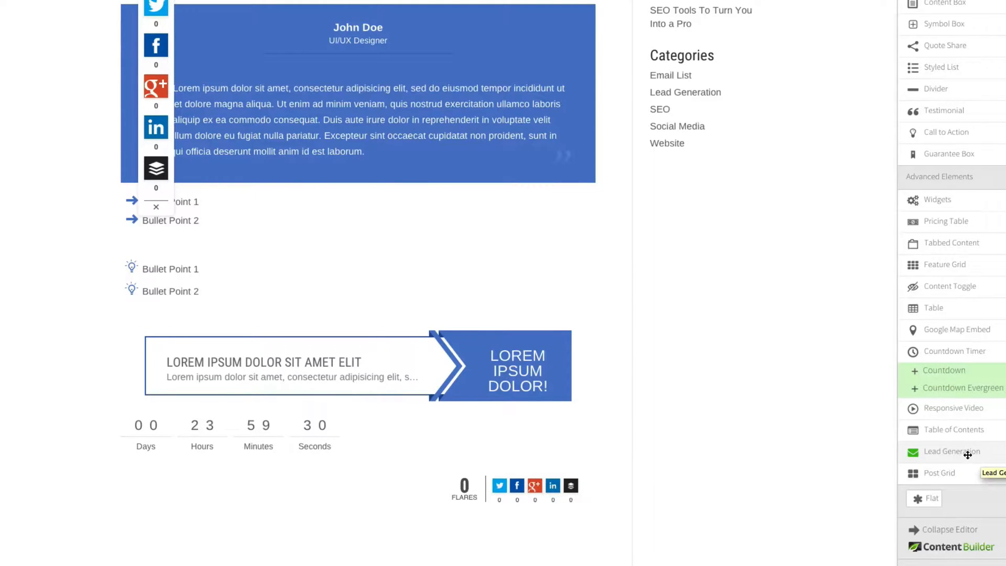
mouse_move(964, 388)
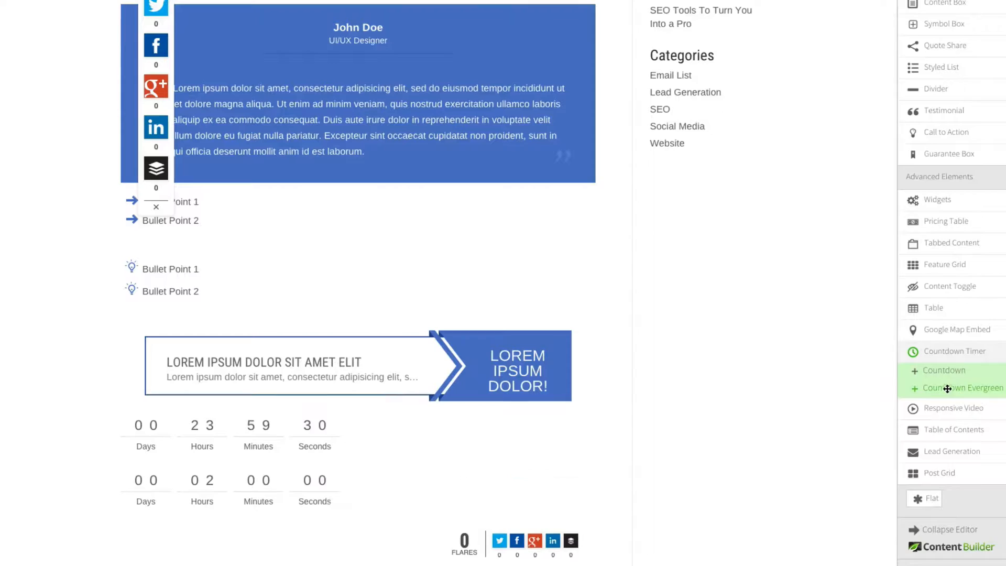
mouse_move(577, 415)
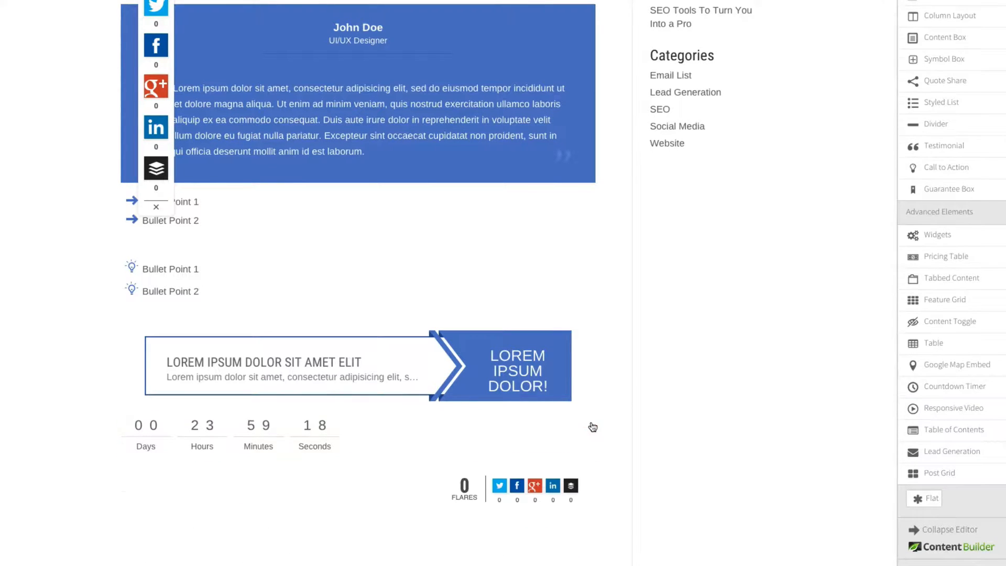
scroll(down, 3)
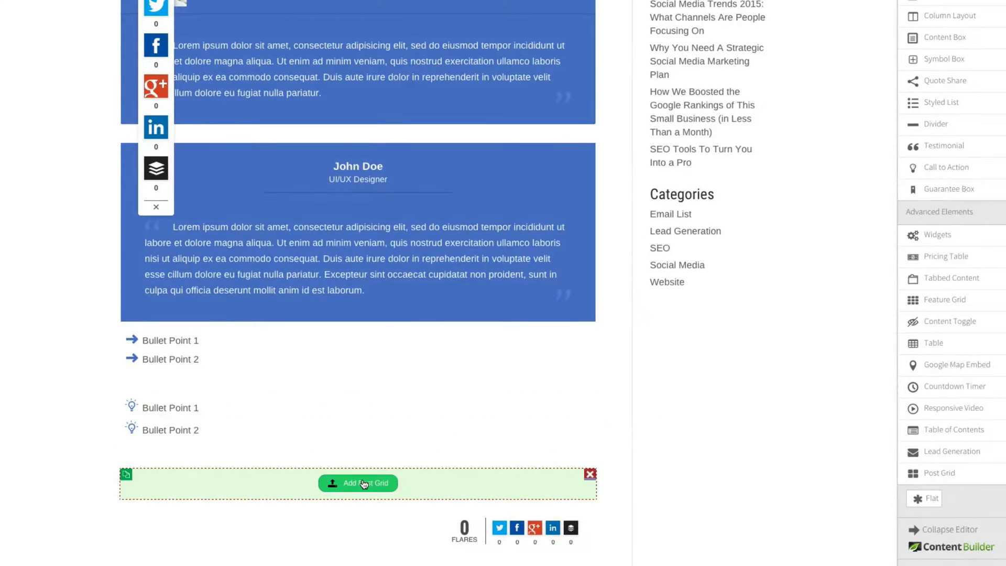
Add a Post Grid with default layout settings, showing three recent post cards with featured images.
click(357, 482)
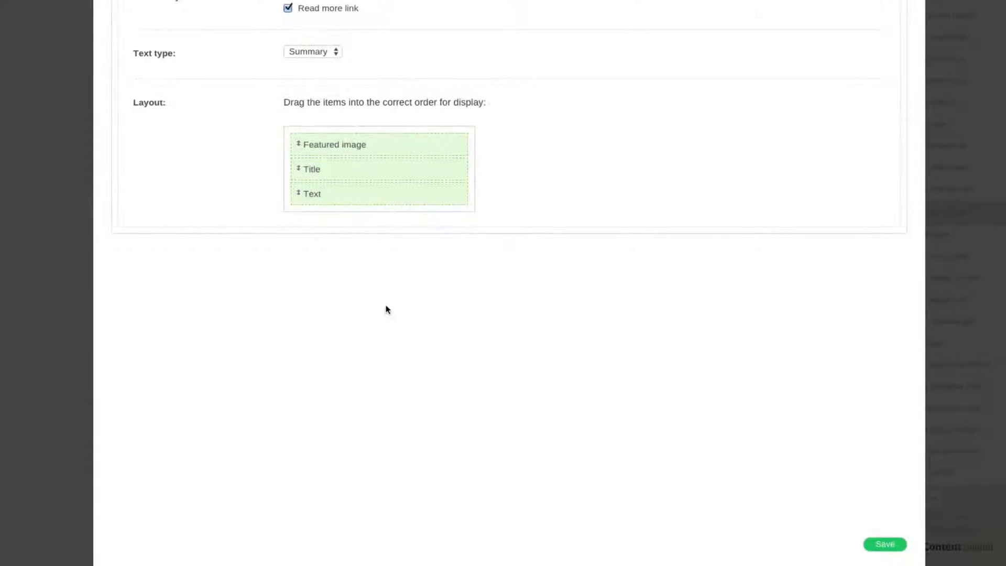
click(884, 543)
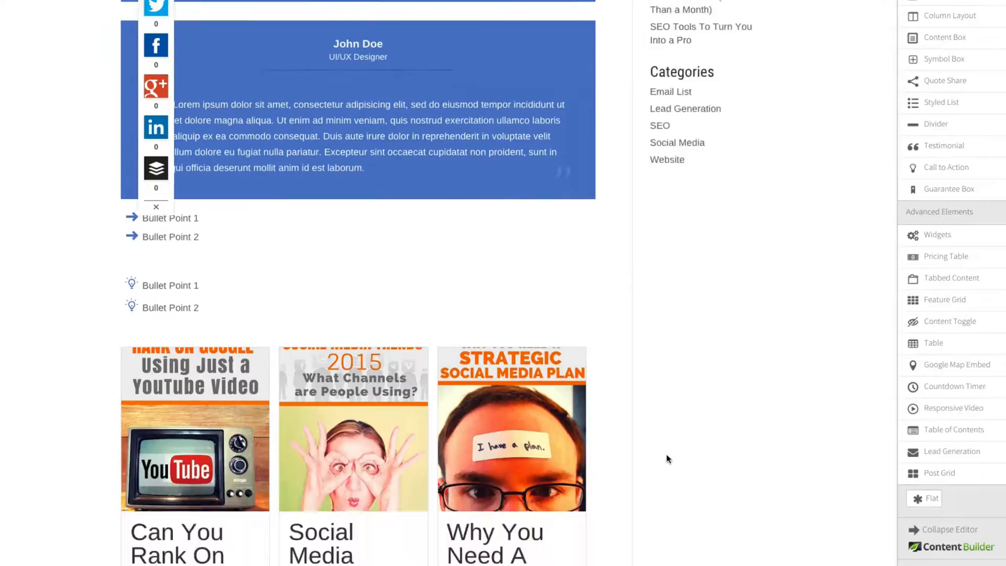
scroll(down, 3)
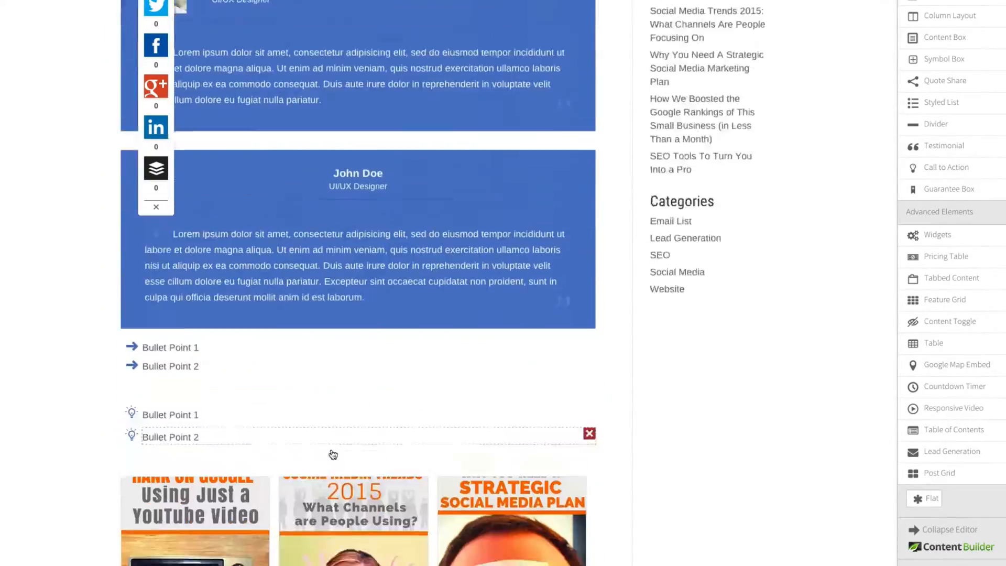
Scroll back up the finished post before opening the empty Test page.
scroll(up, 3)
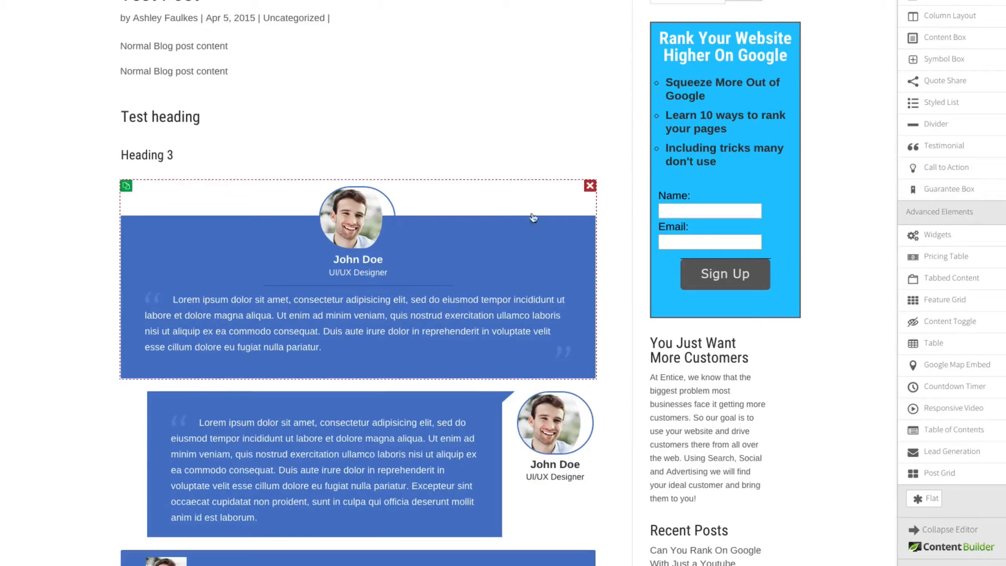
mouse_move(483, 209)
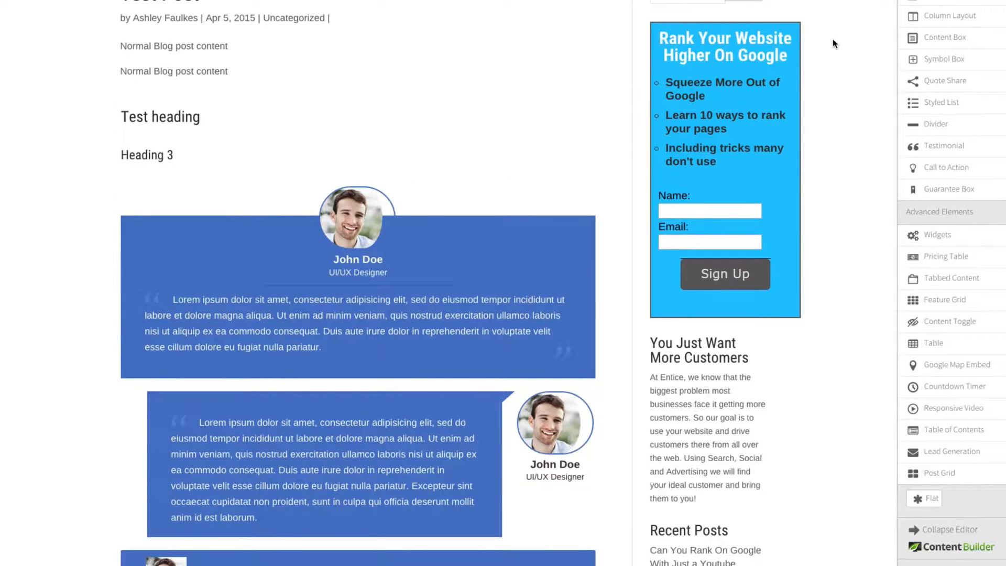
mouse_move(880, 46)
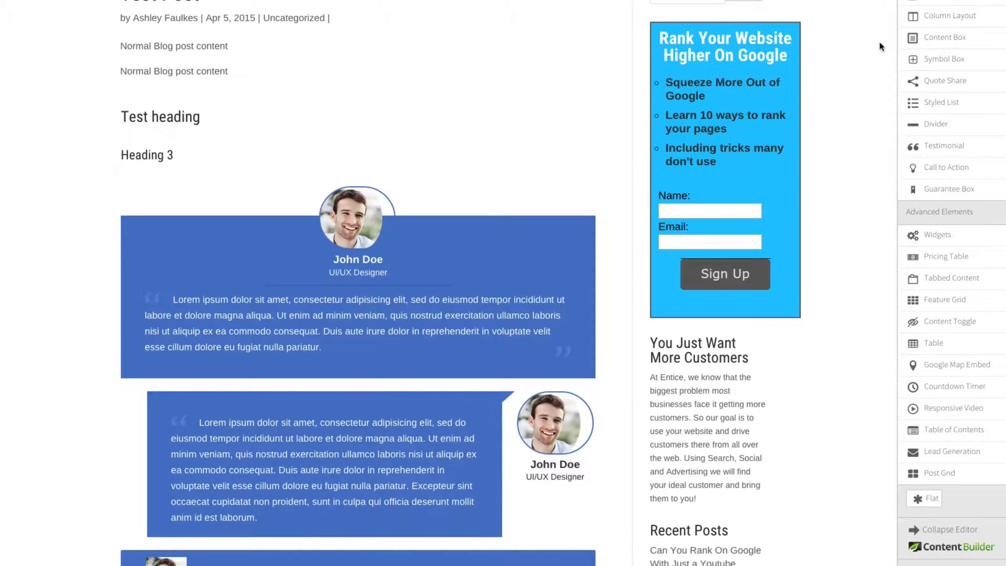
mouse_move(949, 16)
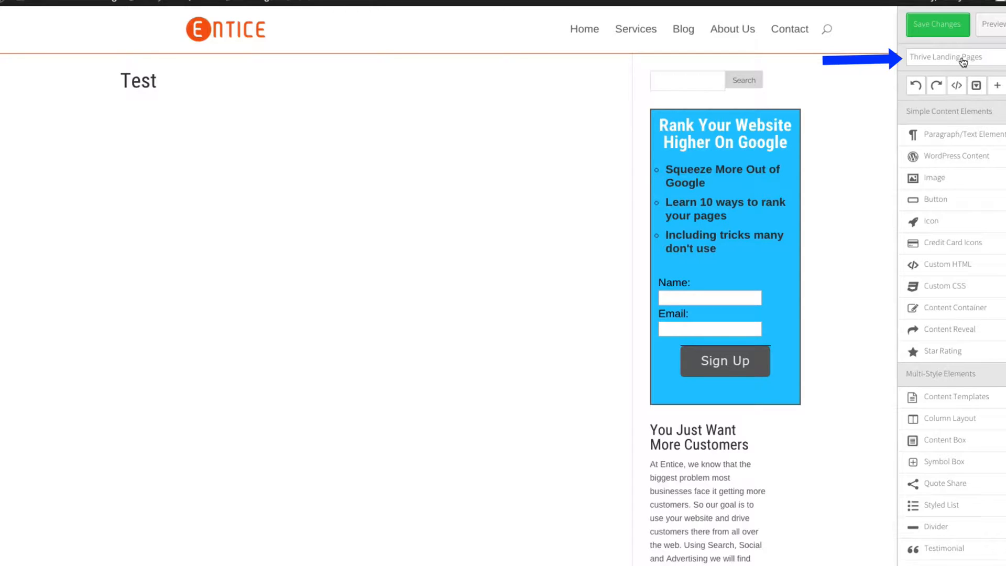
Open the Thrive Landing Pages dropdown to show the default landing page template gallery.
click(944, 57)
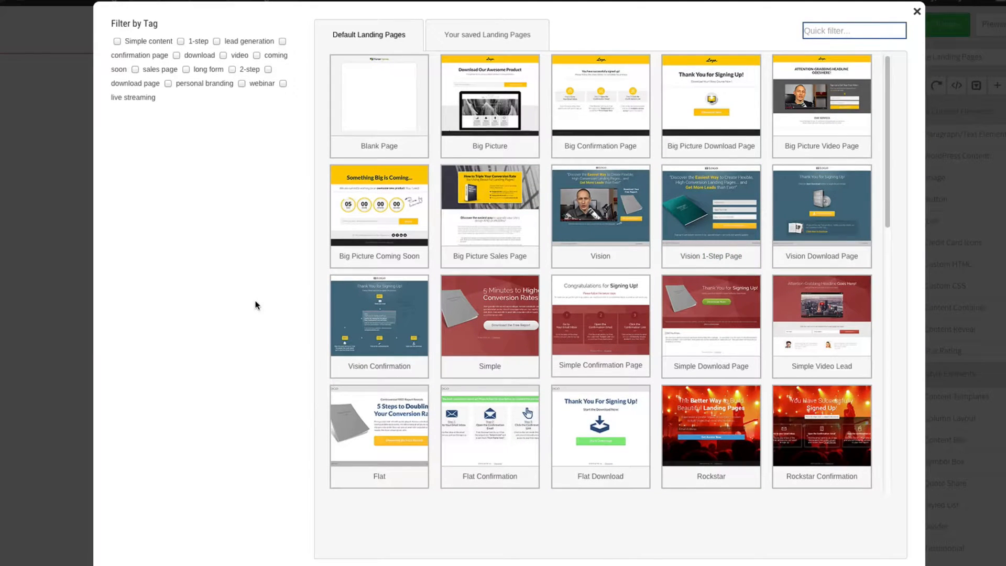
mouse_move(489, 265)
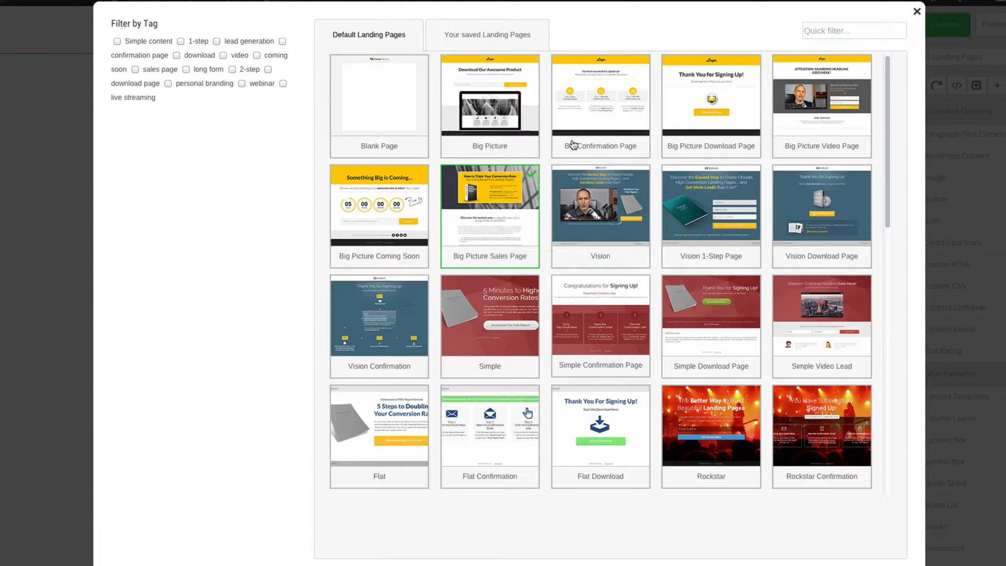
Apply the Big Picture Sales Page template from the Default Landing Pages gallery.
scroll(down, 3)
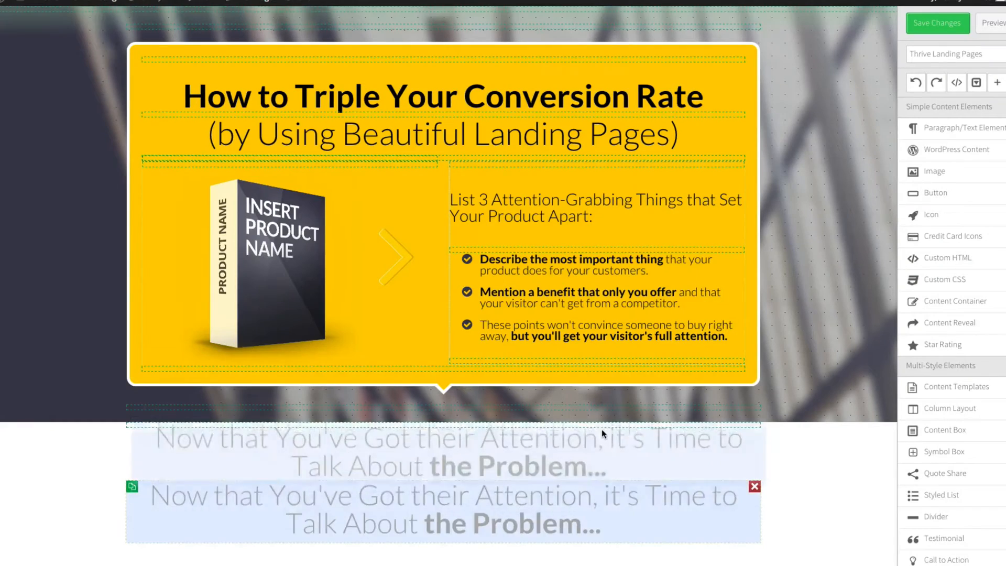
scroll(down, 3)
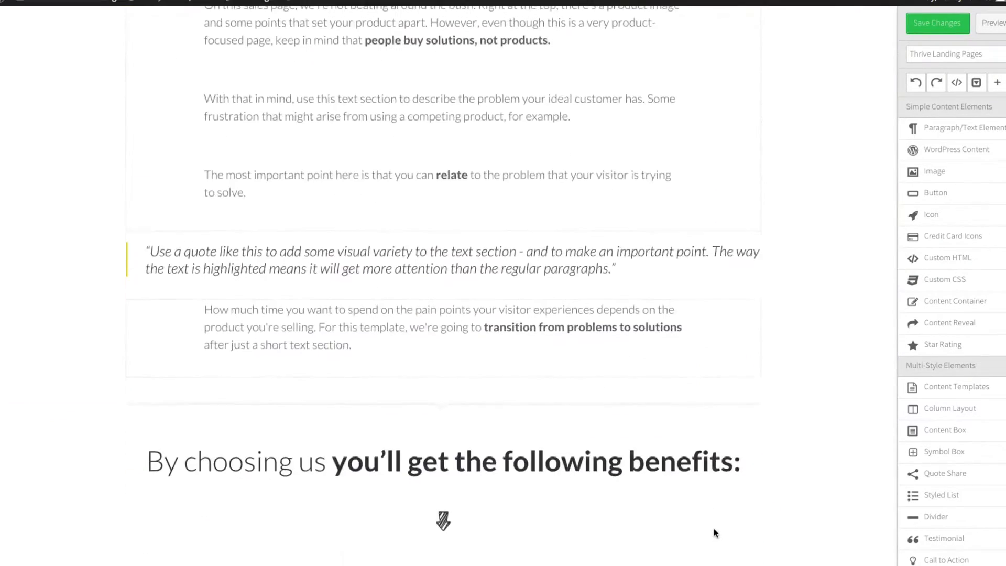
scroll(down, 3)
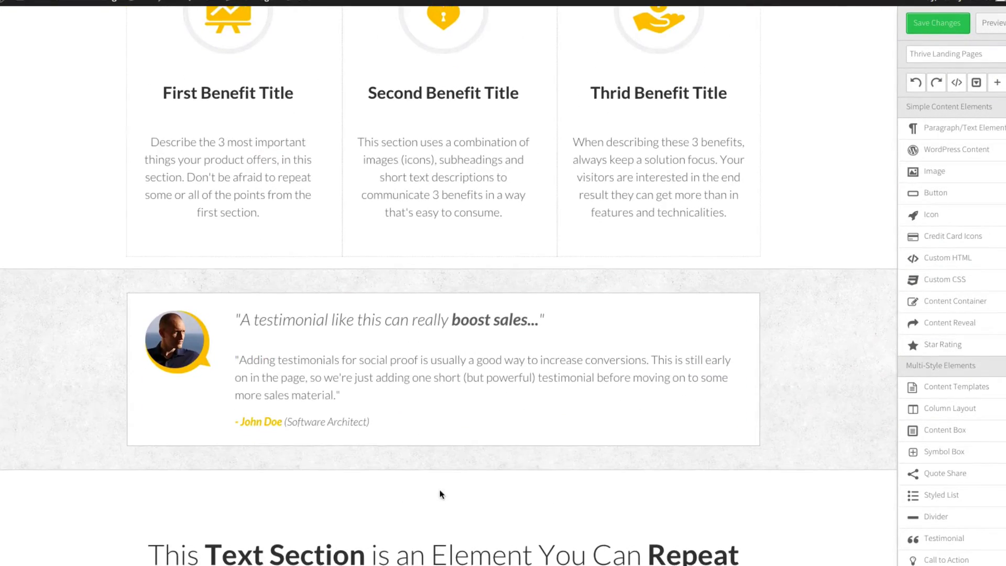
scroll(down, 3)
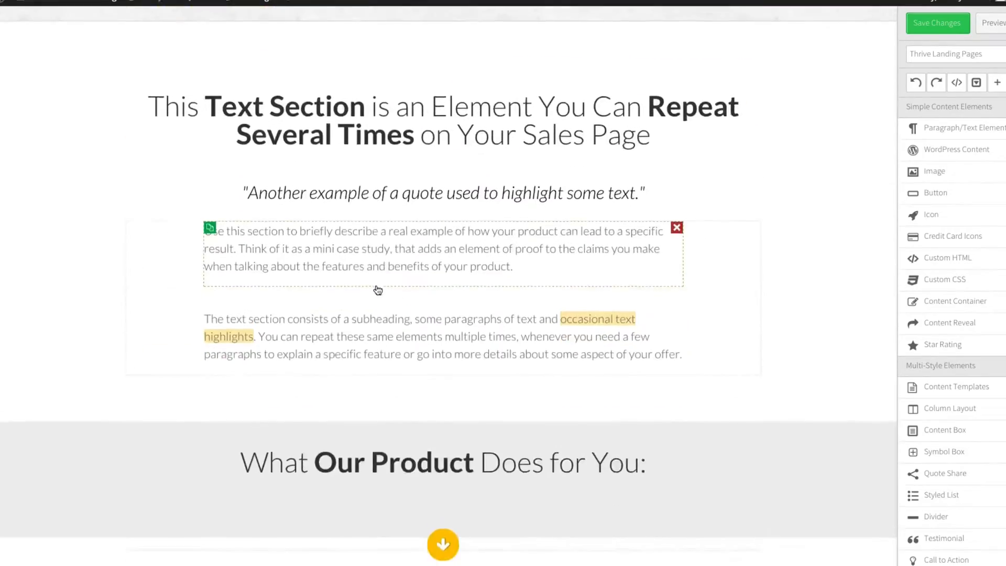
scroll(down, 3)
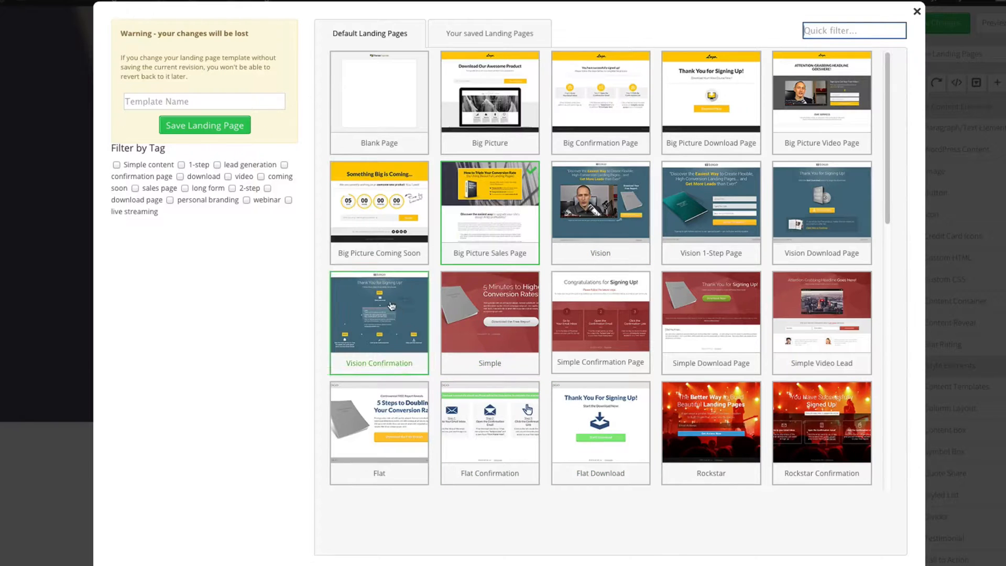
Switch the Test page to the Vision Confirmation 'Thank You for Signing Up' template.
click(489, 201)
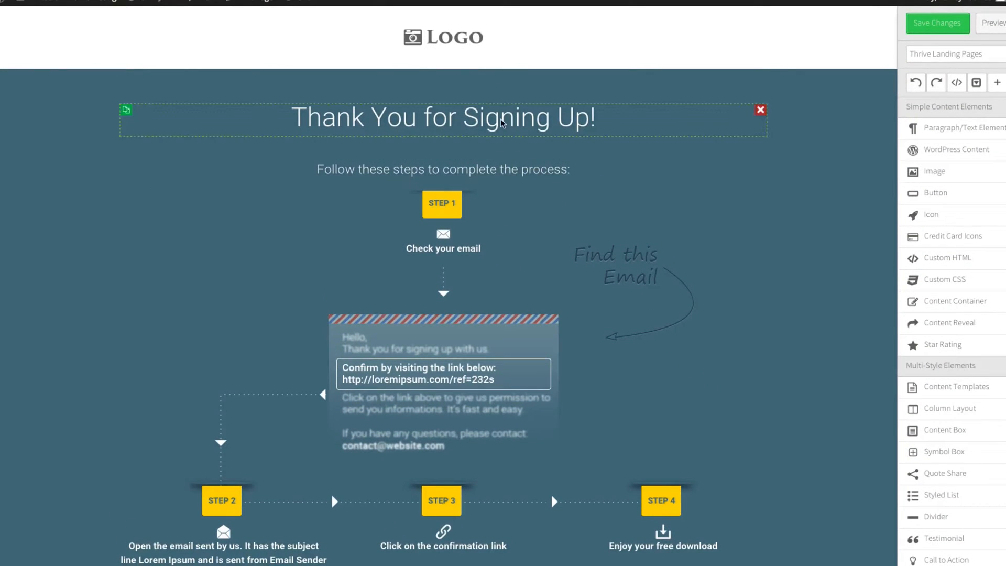
Show the Thrive Landing Pages menu with Landing Page Settings, Choose landing page, Revert and Reset options.
click(949, 53)
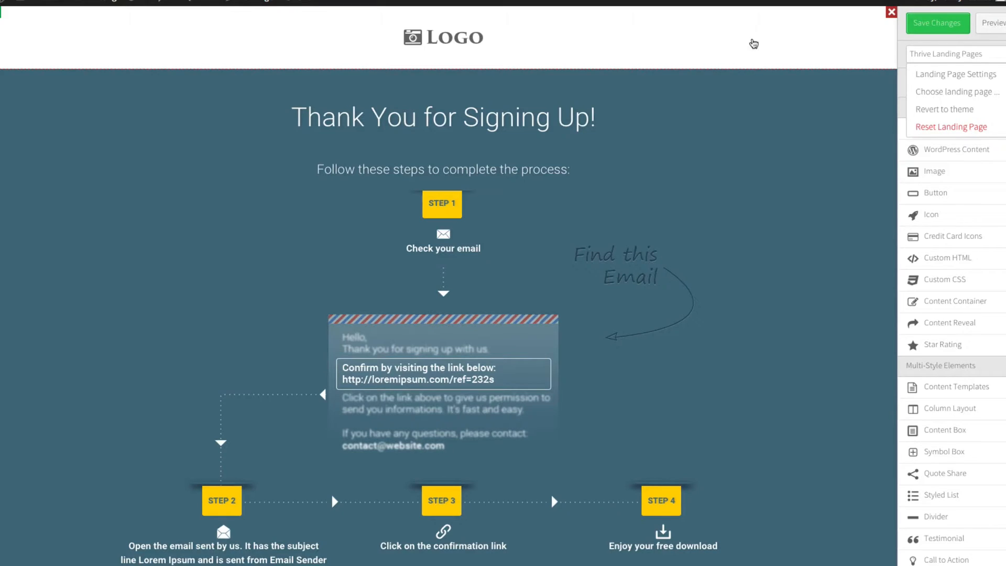
click(442, 118)
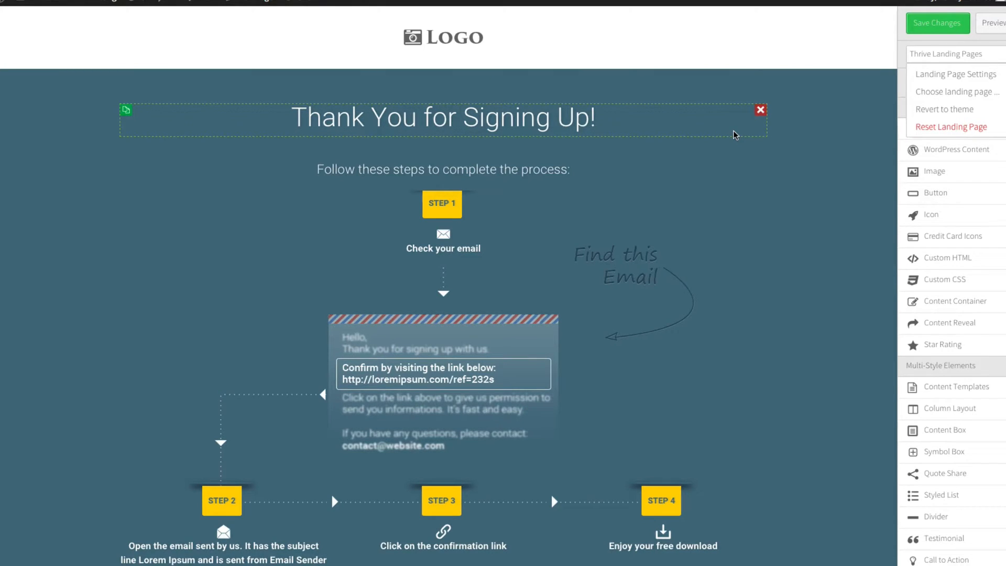